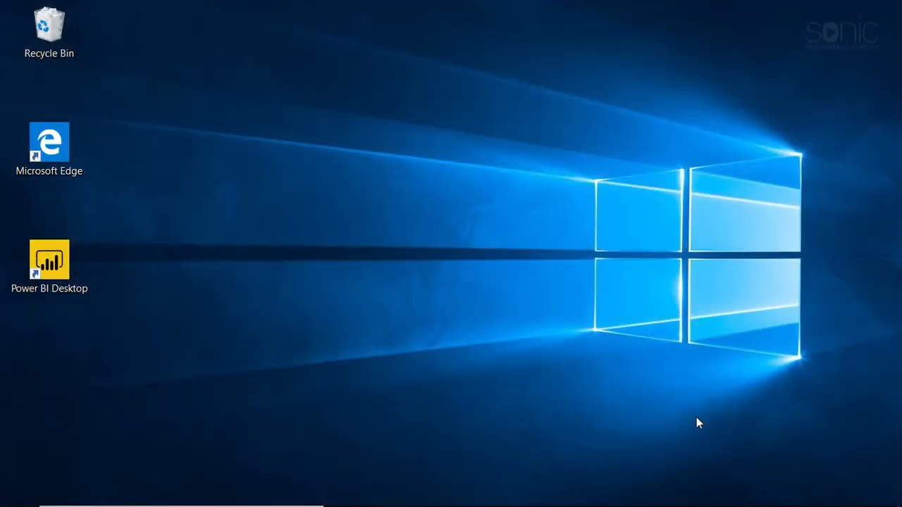
Step: Launch Power BI Desktop from its desktop shortcut
click(49, 264)
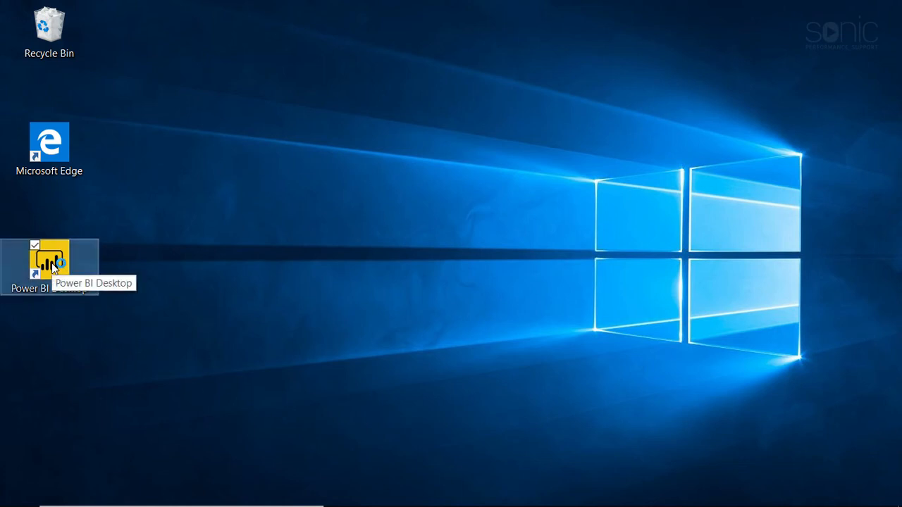
double_click(49, 264)
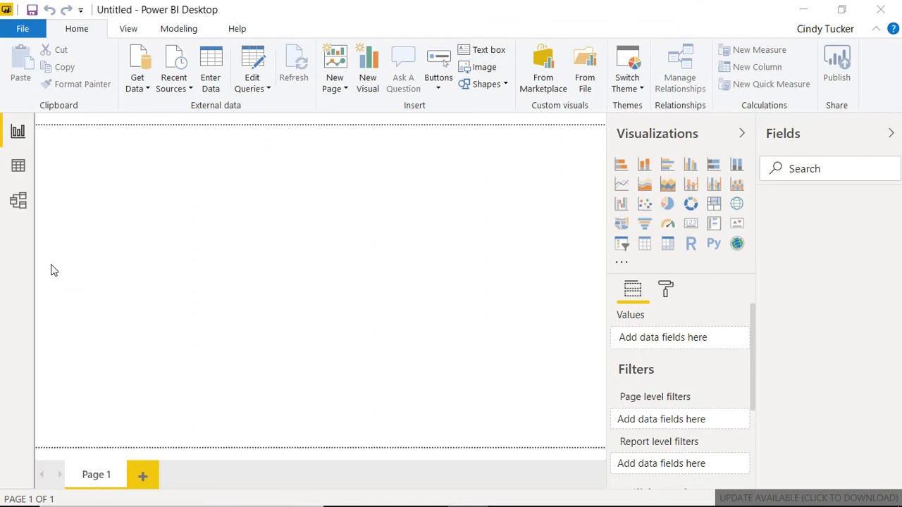
mouse_move(255, 256)
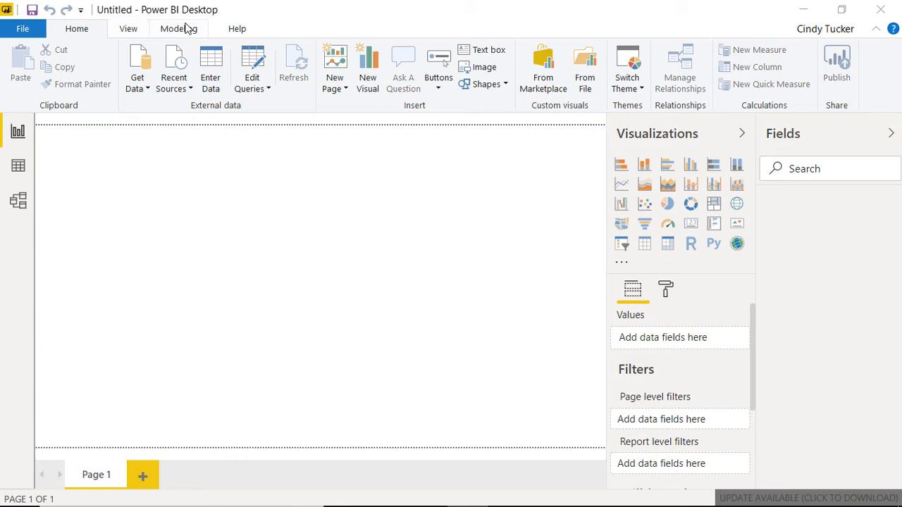
mouse_move(130, 28)
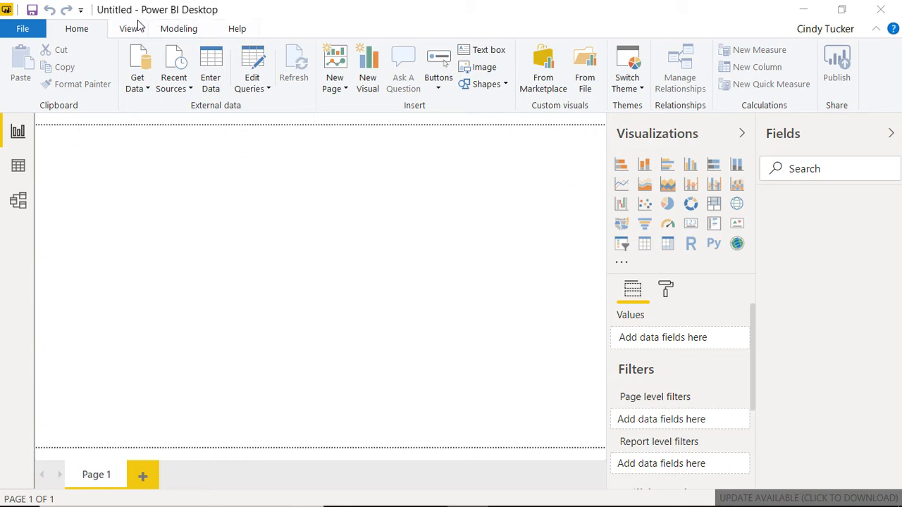
mouse_move(250, 247)
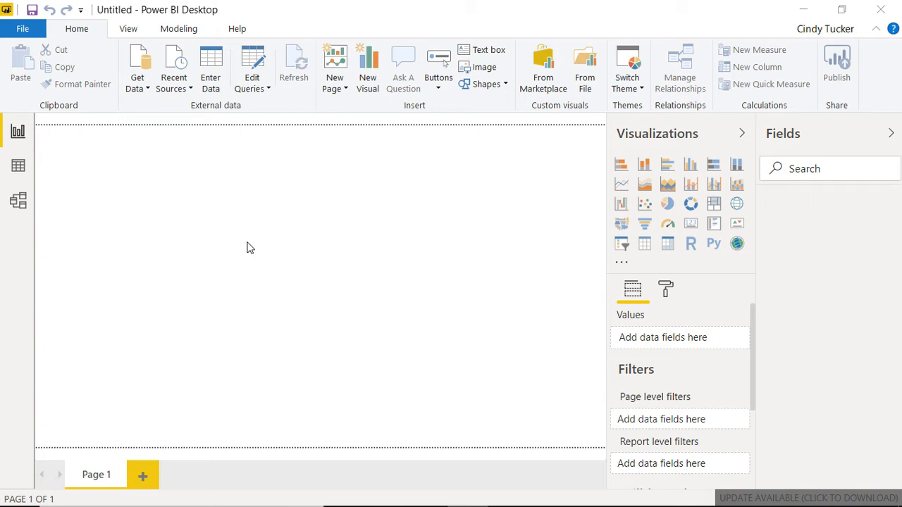
mouse_move(361, 243)
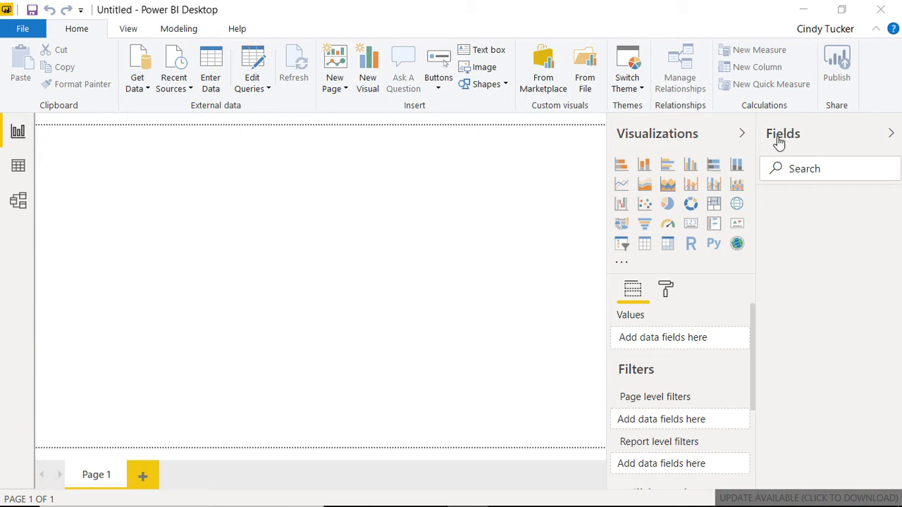
mouse_move(258, 301)
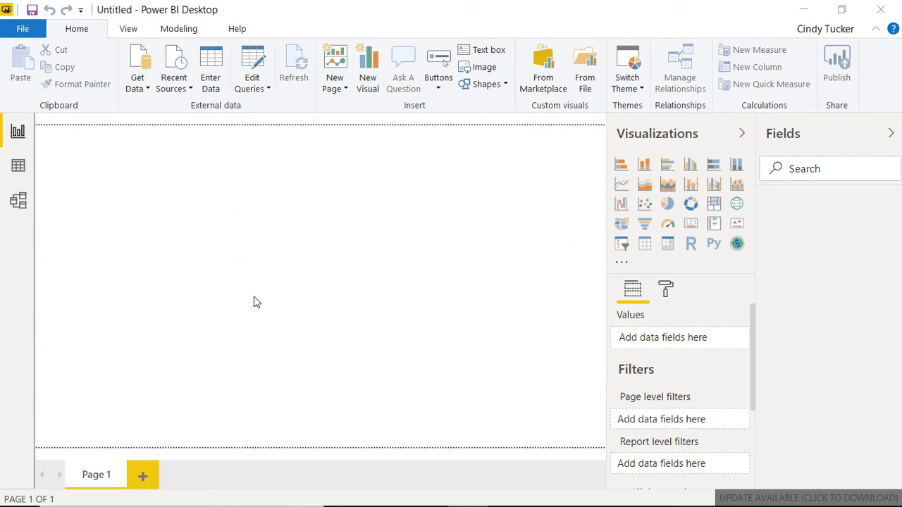
mouse_move(333, 168)
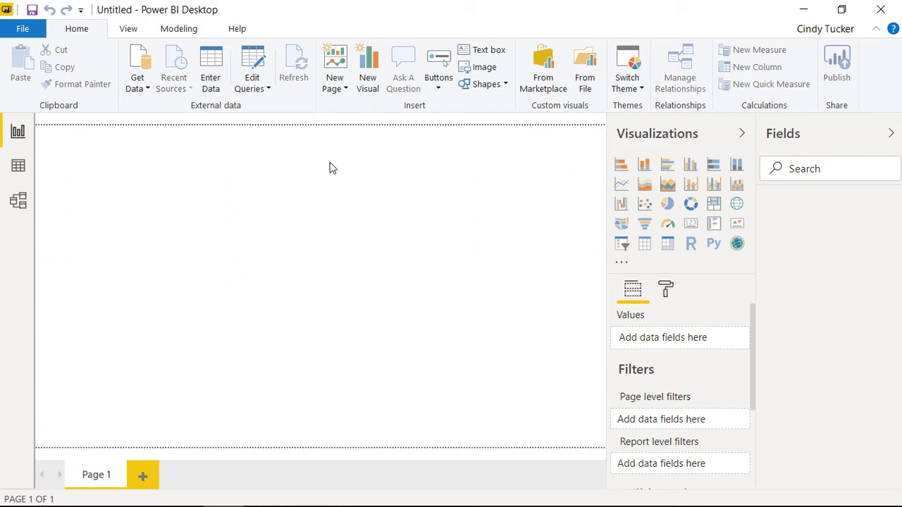
mouse_move(111, 317)
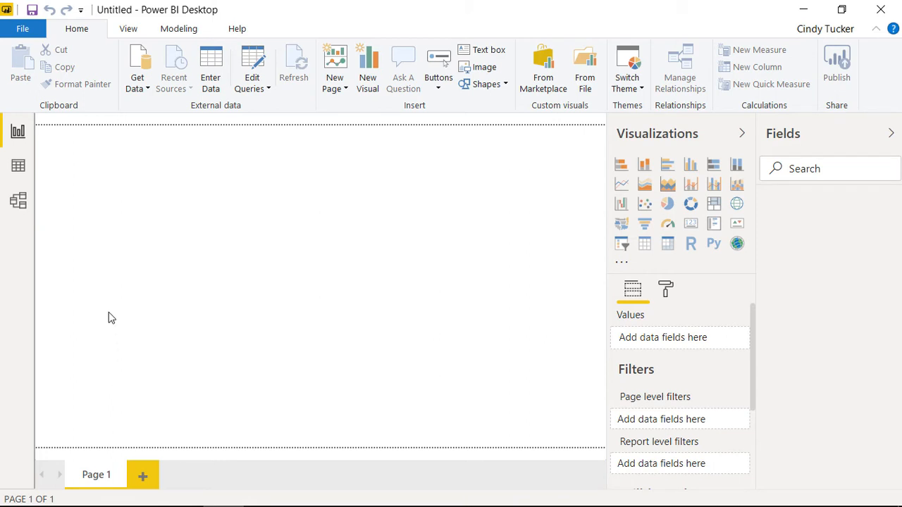
mouse_move(135, 187)
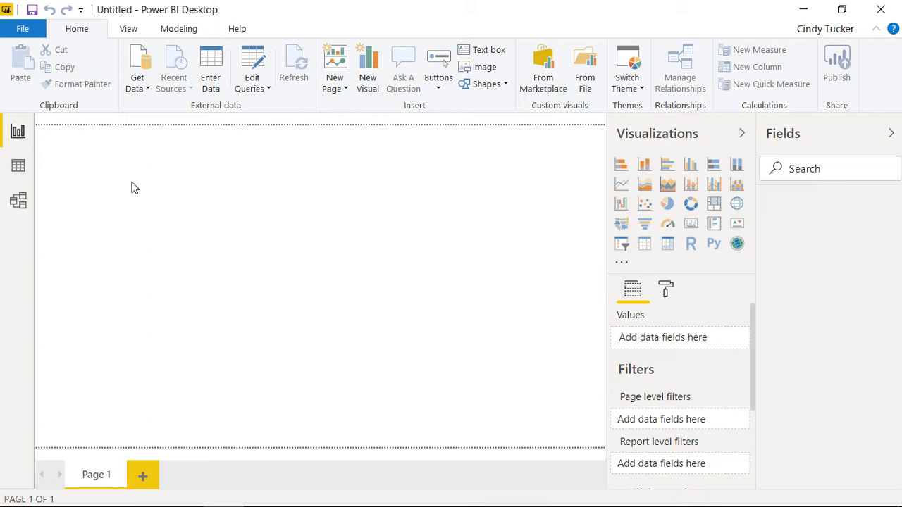
mouse_move(95, 450)
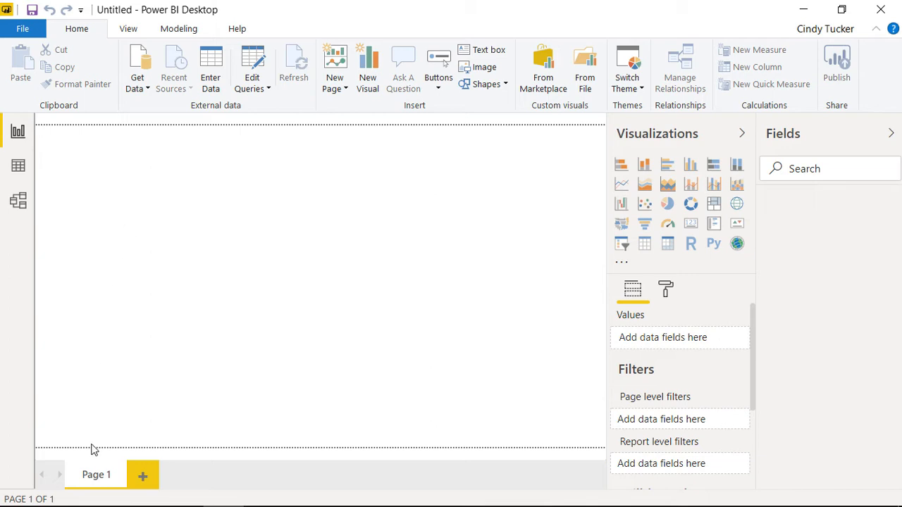
mouse_move(143, 475)
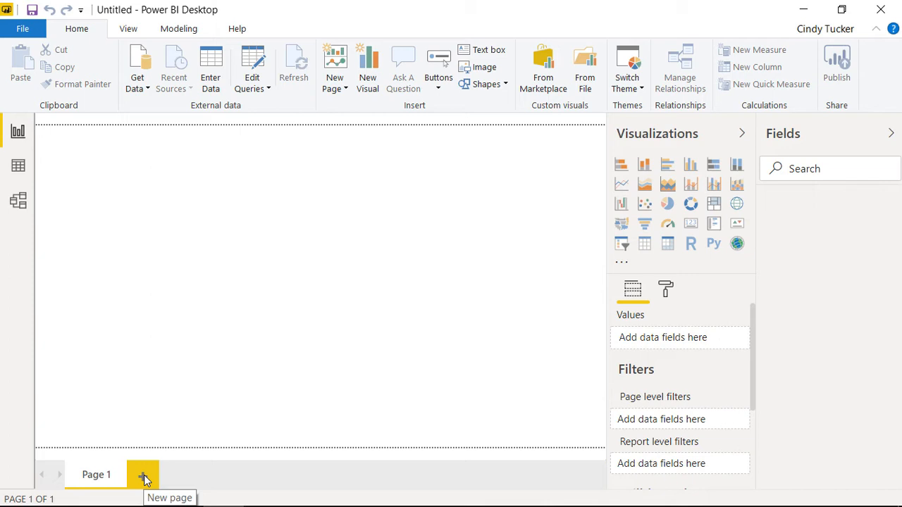
mouse_move(790, 202)
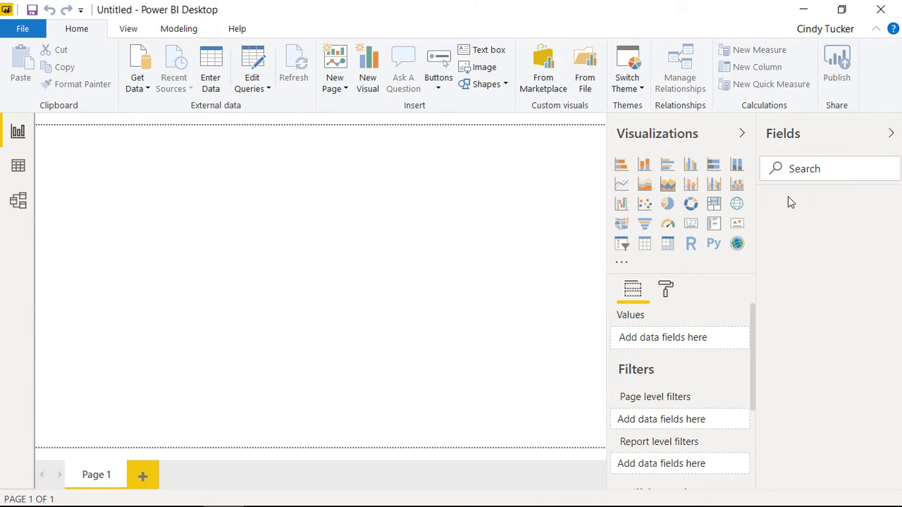
mouse_move(796, 353)
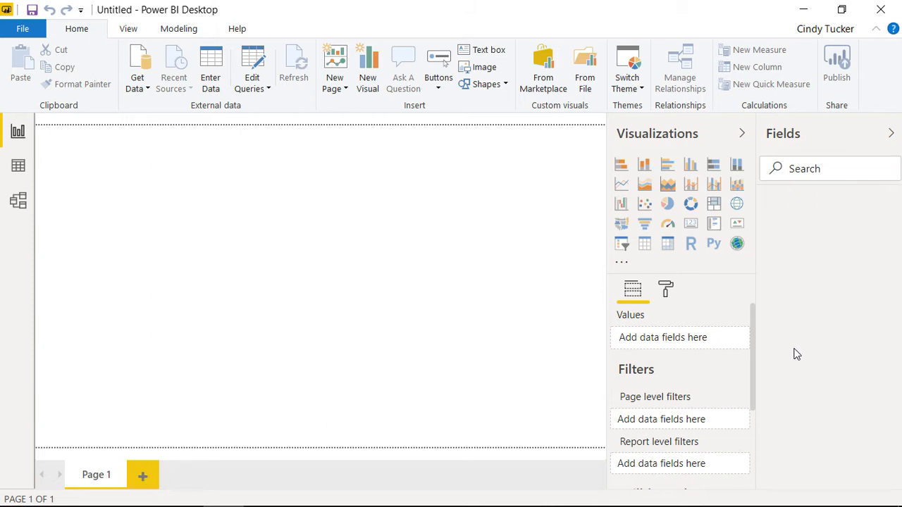
mouse_move(796, 423)
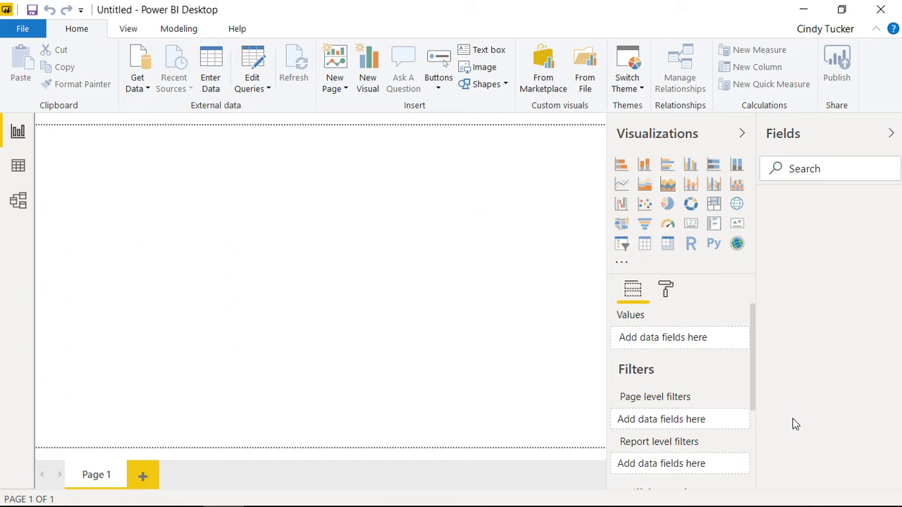
mouse_move(669, 221)
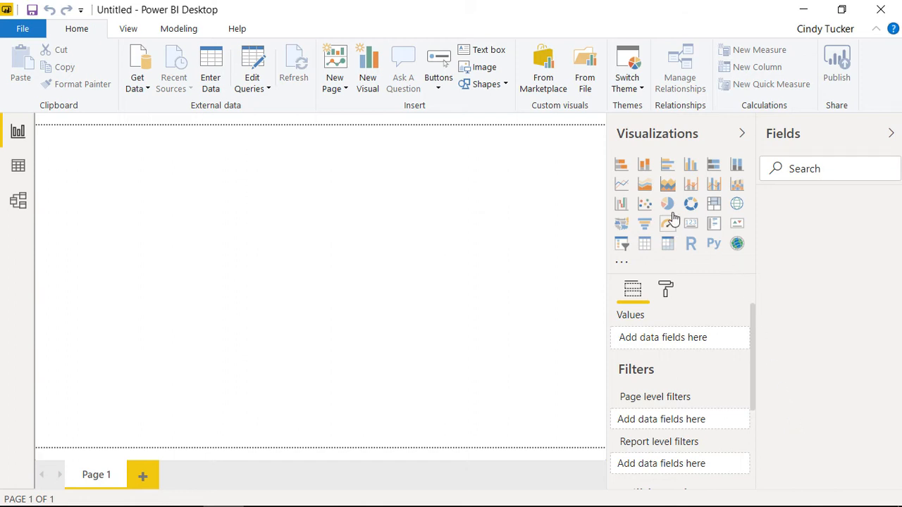
mouse_move(667, 203)
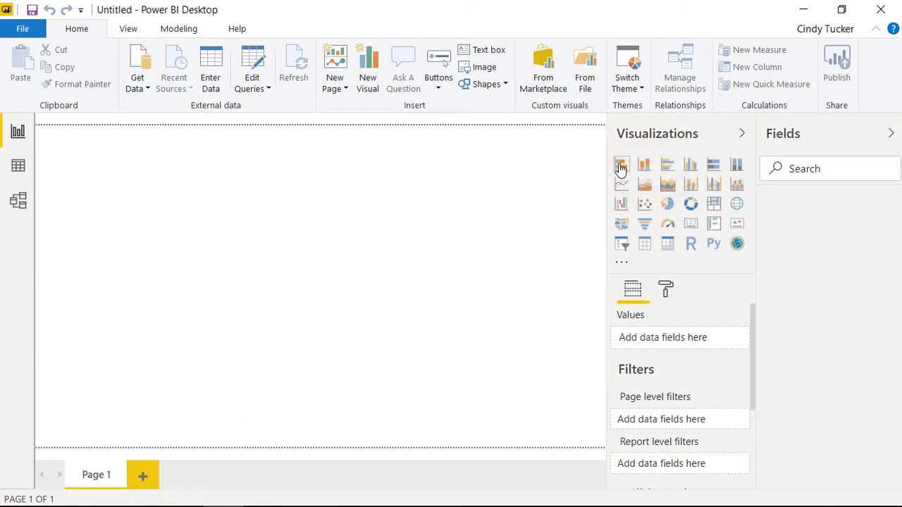
mouse_move(621, 224)
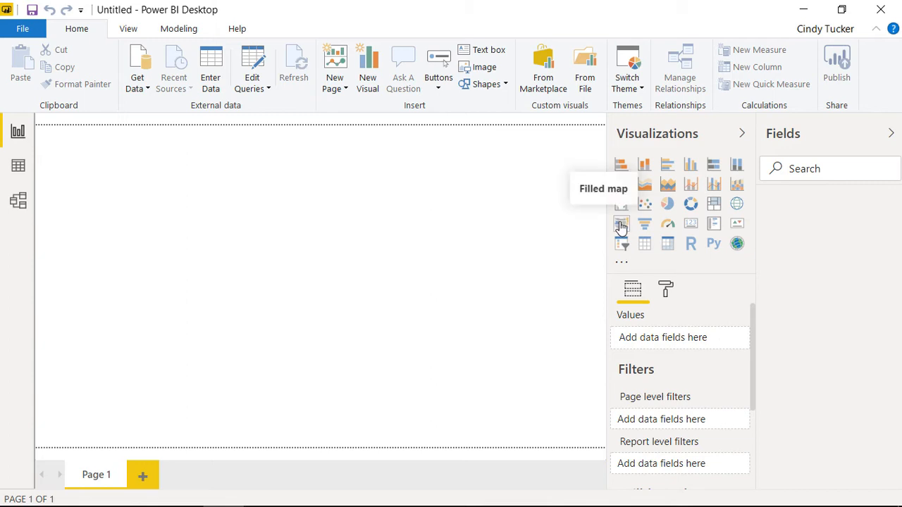
mouse_move(737, 205)
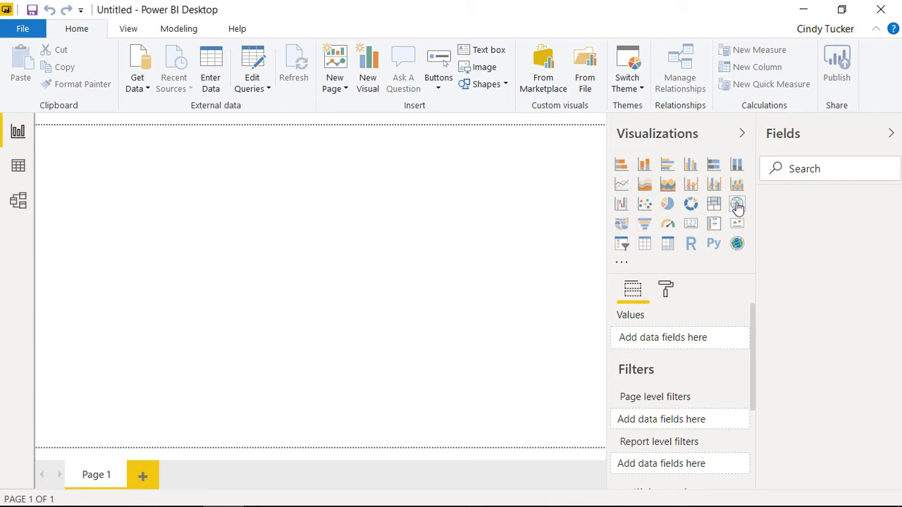
mouse_move(690, 204)
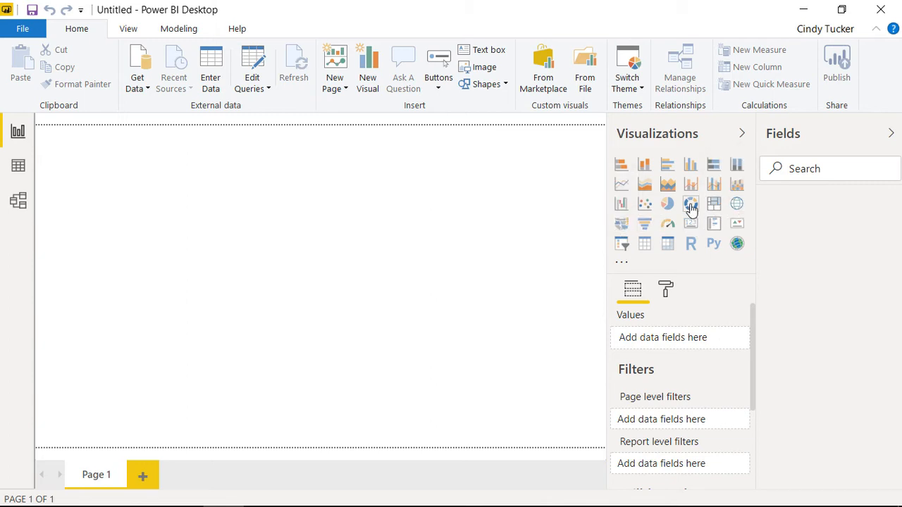
mouse_move(667, 203)
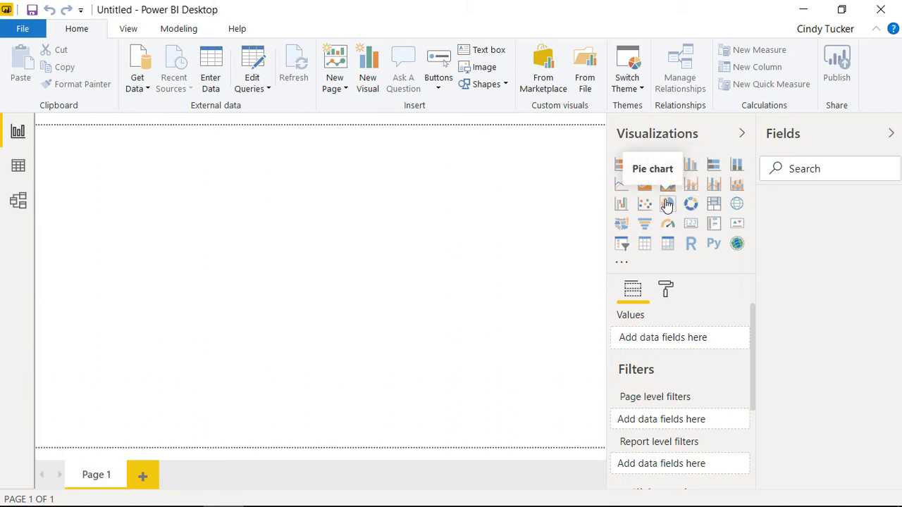
mouse_move(380, 109)
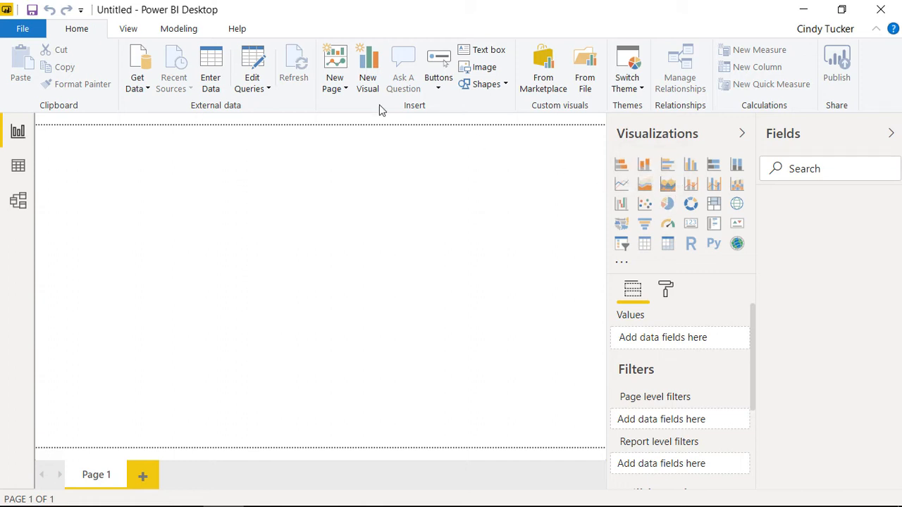
mouse_move(76, 48)
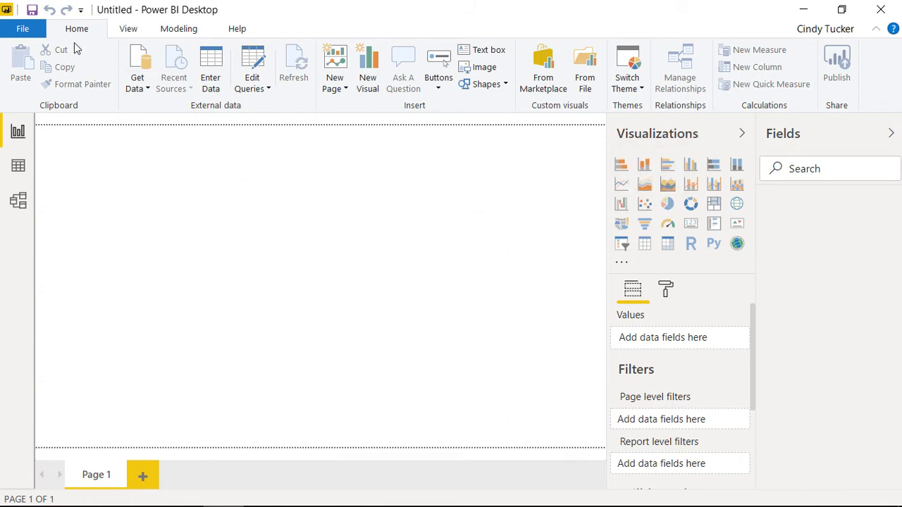
mouse_move(37, 121)
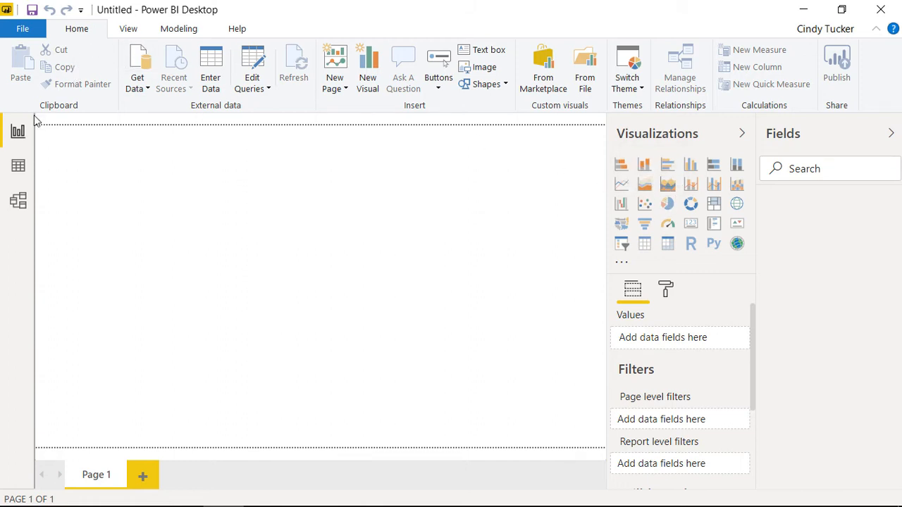
mouse_move(18, 165)
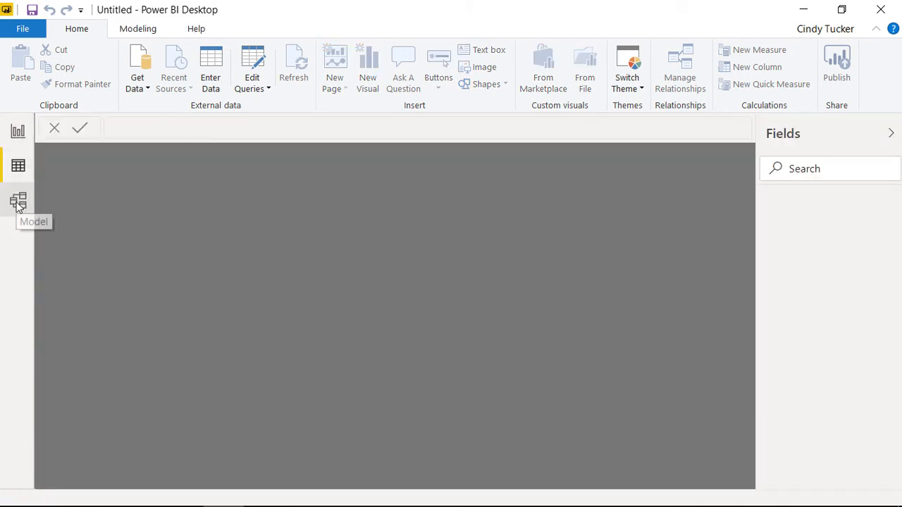
click(17, 201)
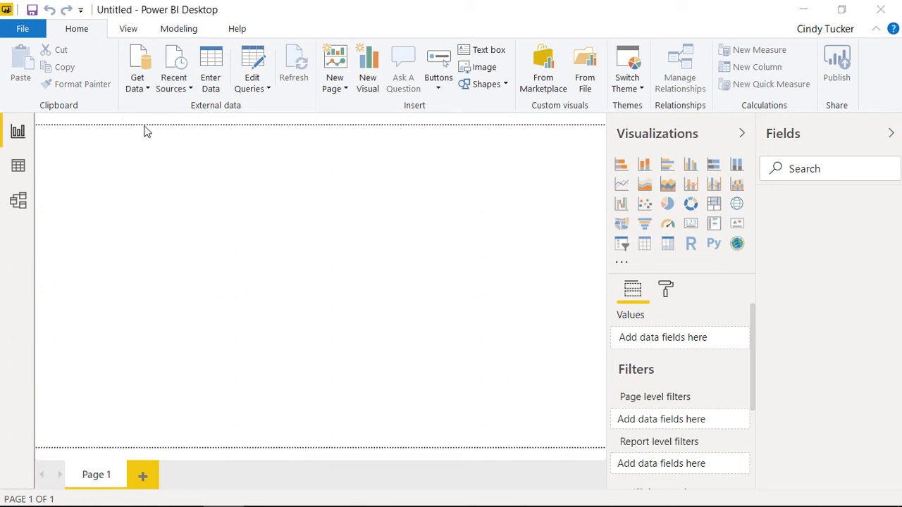
click(137, 71)
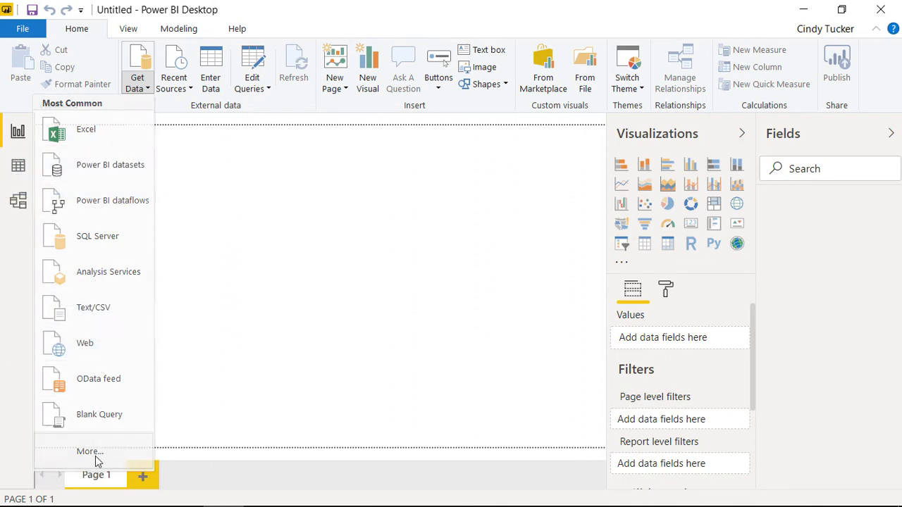
click(165, 176)
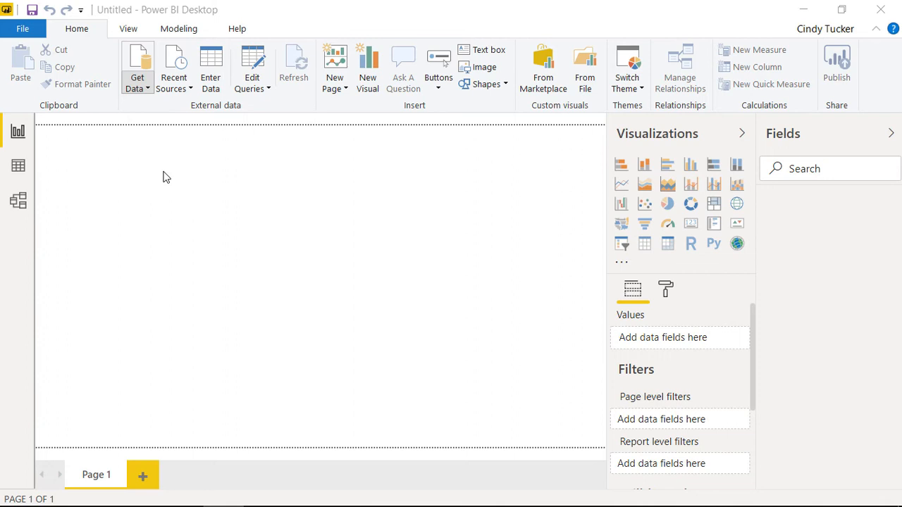
click(136, 67)
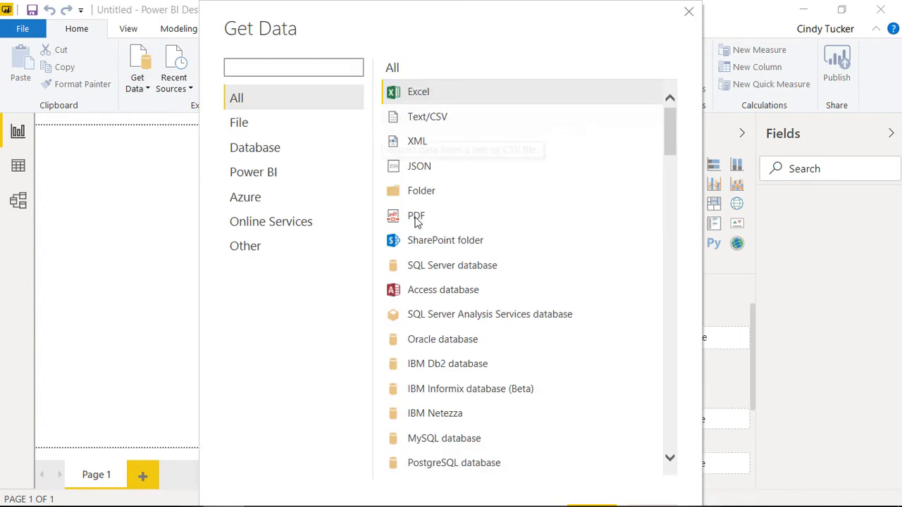
mouse_move(416, 216)
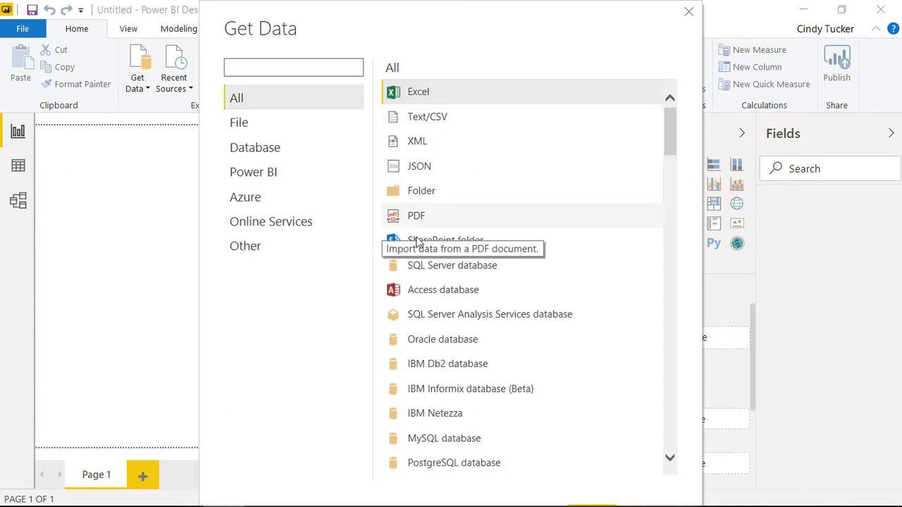
scroll(down, 3)
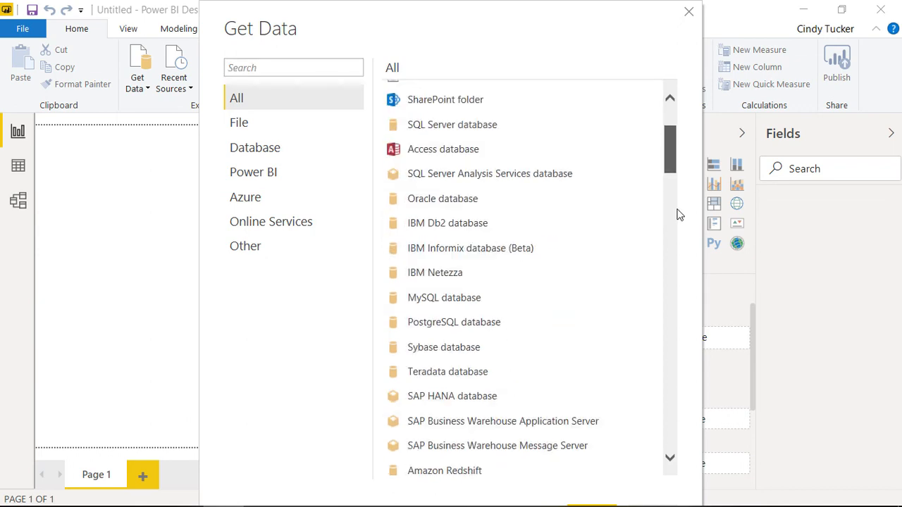
scroll(down, 3)
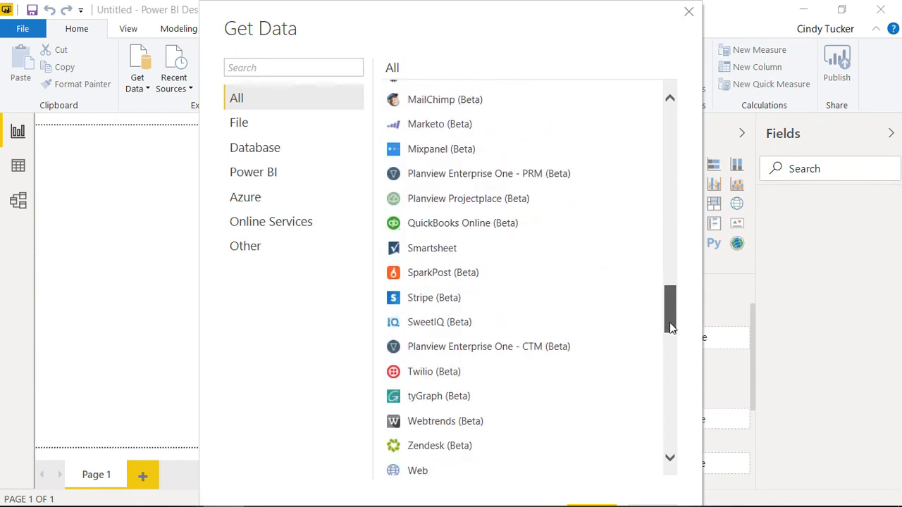
scroll(down, 3)
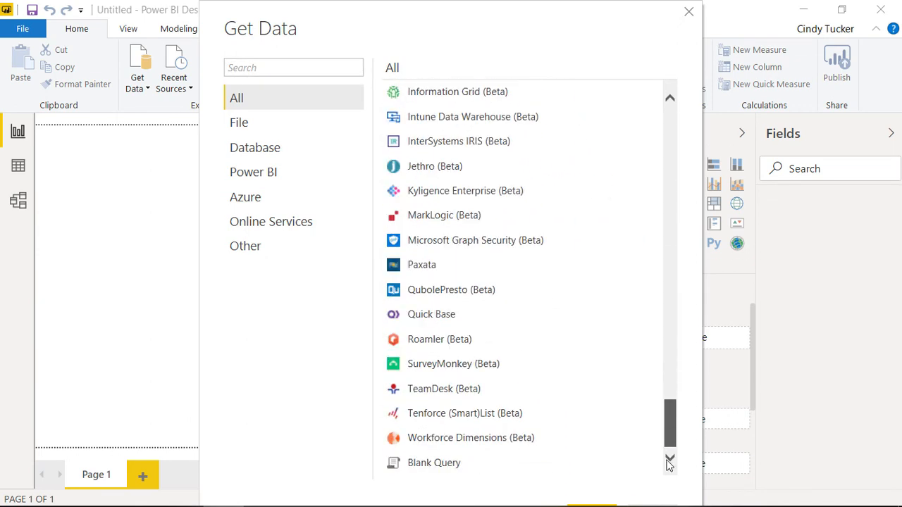
scroll(up, 3)
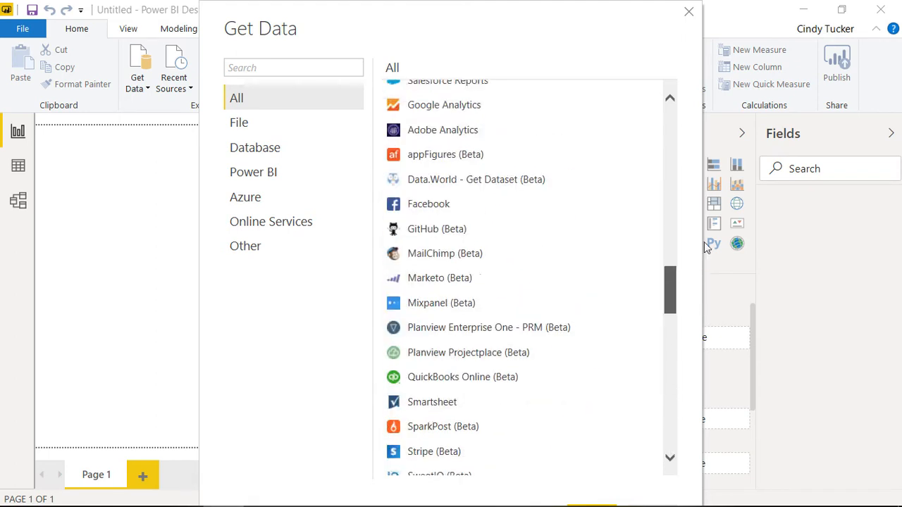
scroll(up, 3)
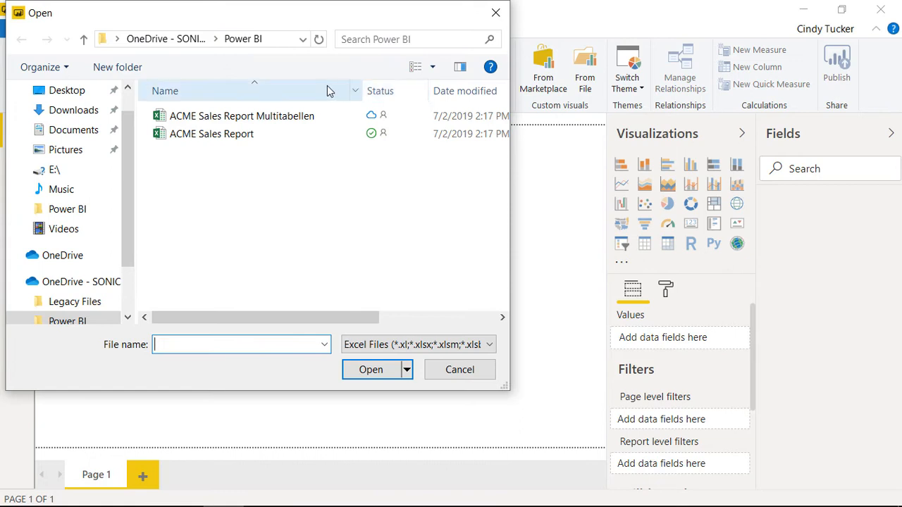
Step: Open the ACME Sales Report workbook from the Power BI folder
click(211, 133)
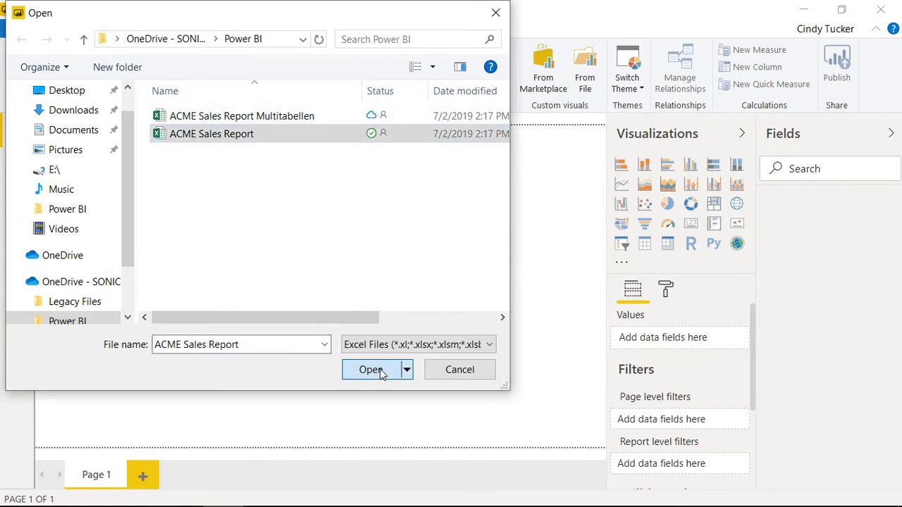
click(370, 369)
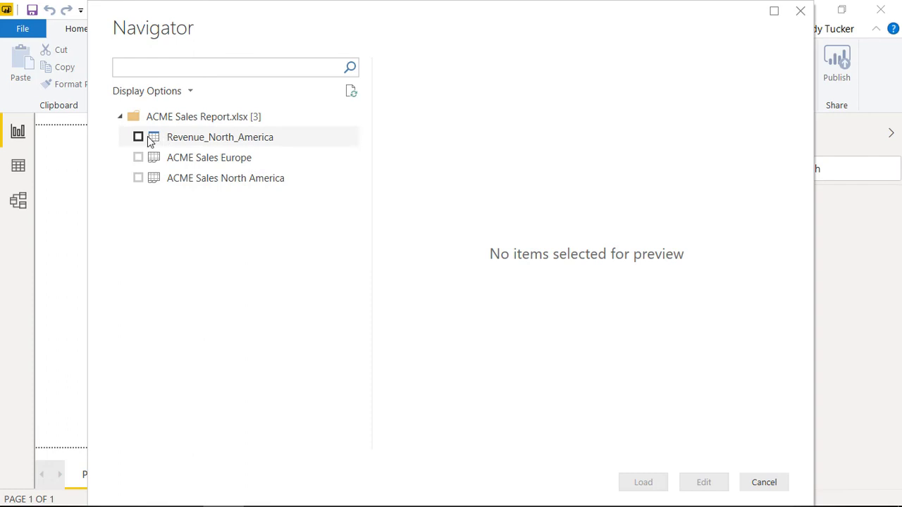
Step: Tick Revenue_North_America in Navigator and browse its preview columns horizontally
click(138, 137)
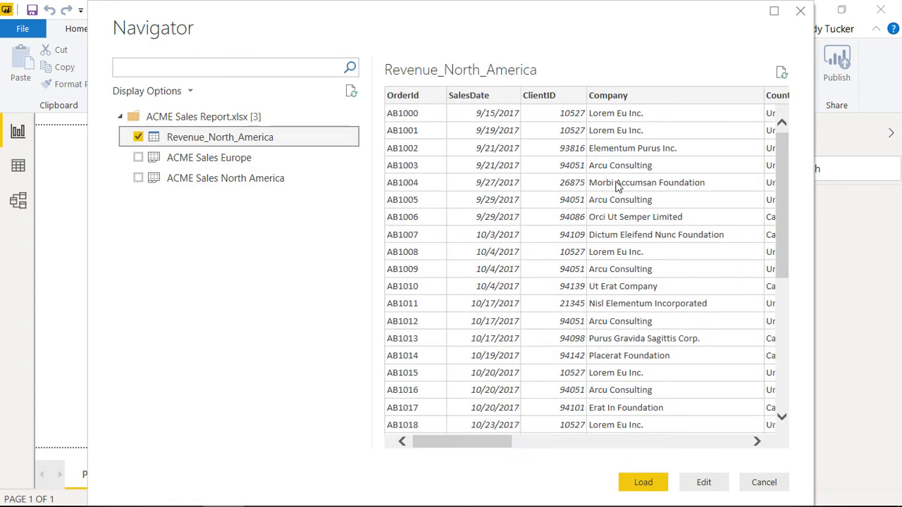
mouse_move(509, 254)
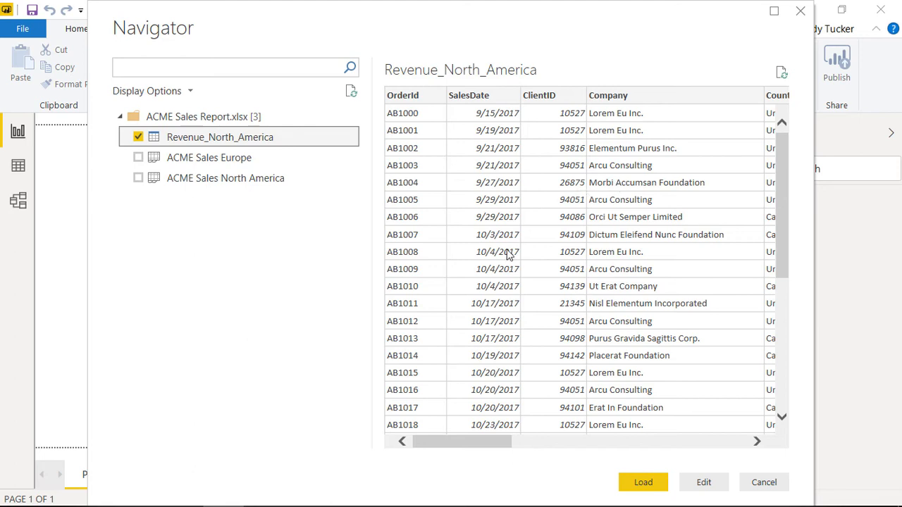
mouse_move(490, 308)
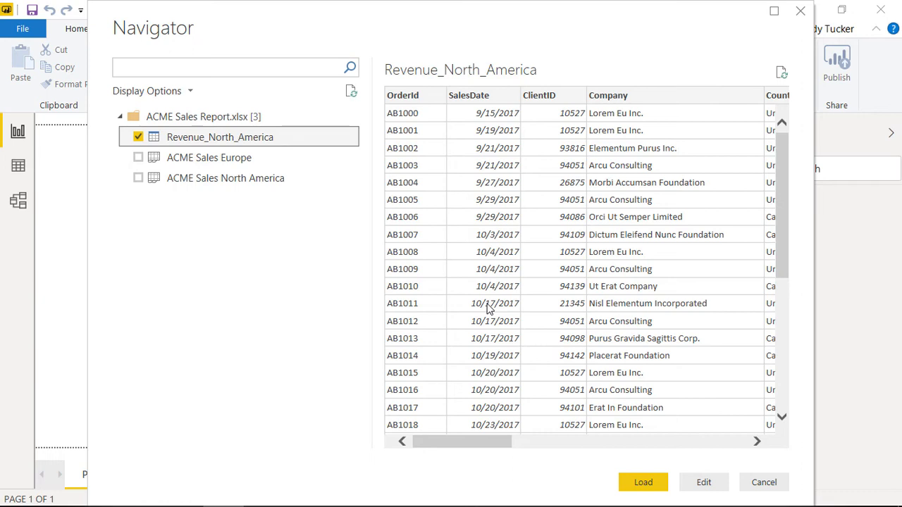
mouse_move(490, 392)
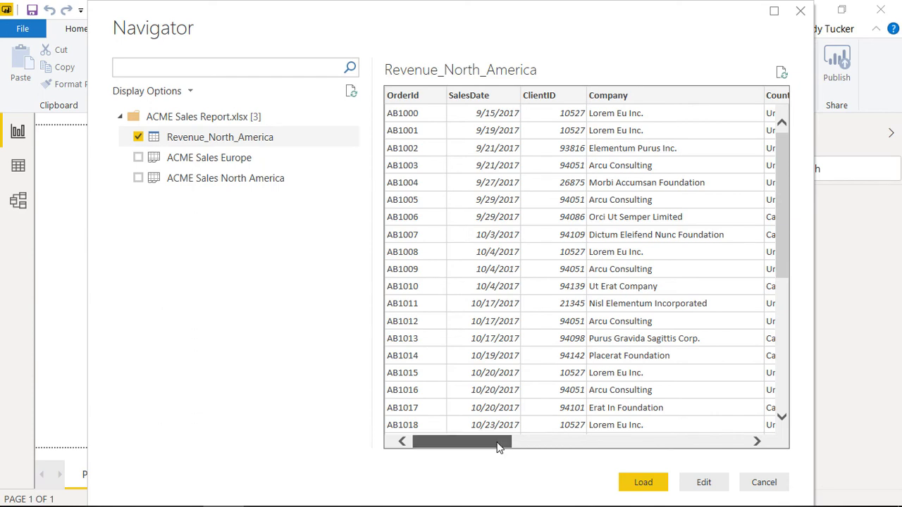
drag(461, 442, 532, 442)
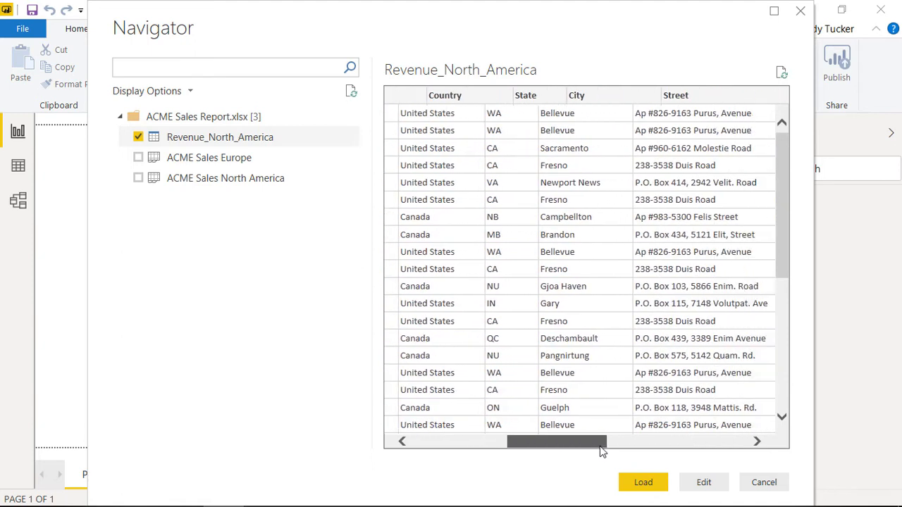
drag(556, 441, 641, 441)
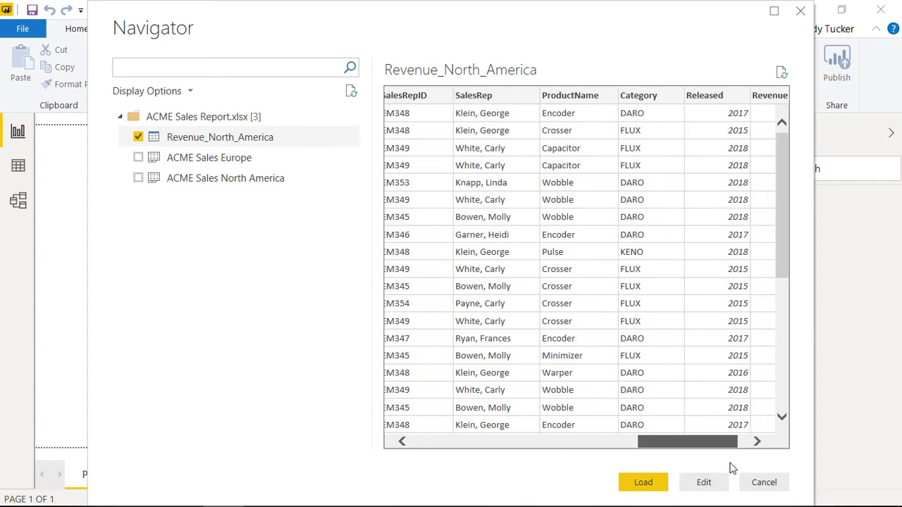
drag(687, 441, 504, 441)
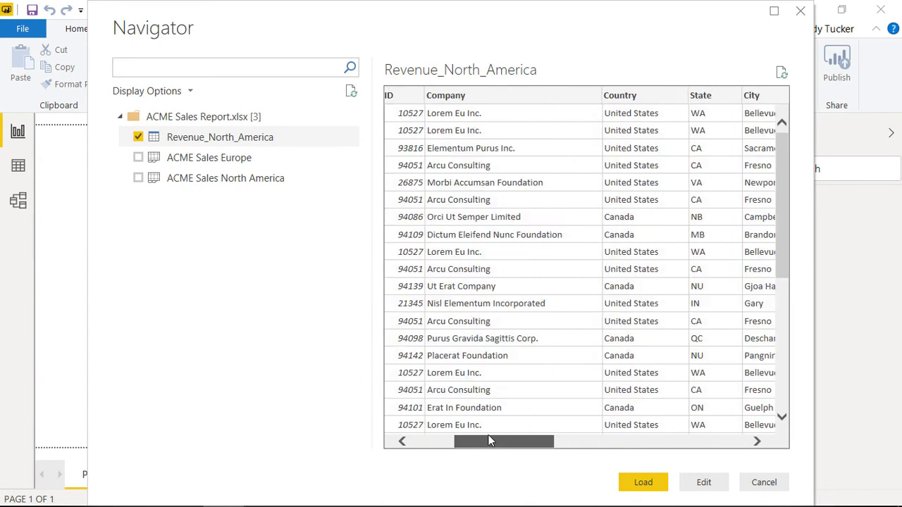
scroll(left, 3)
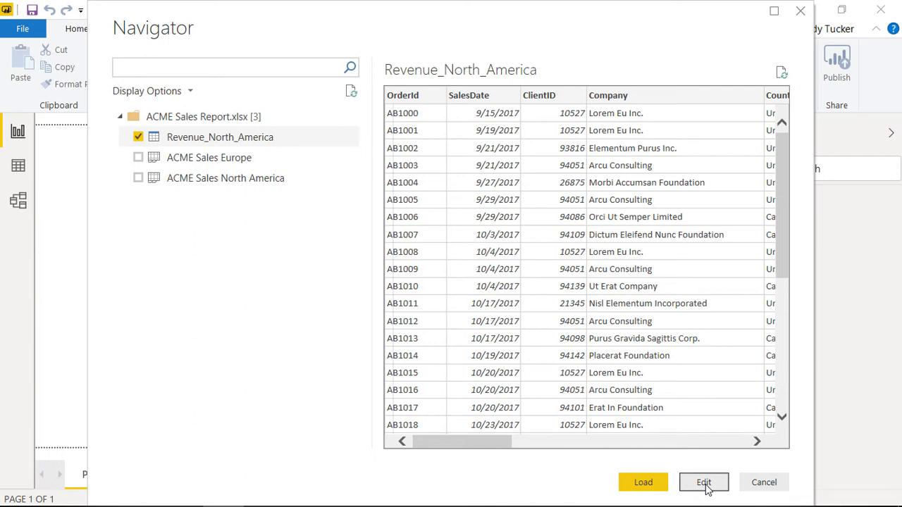
mouse_move(643, 482)
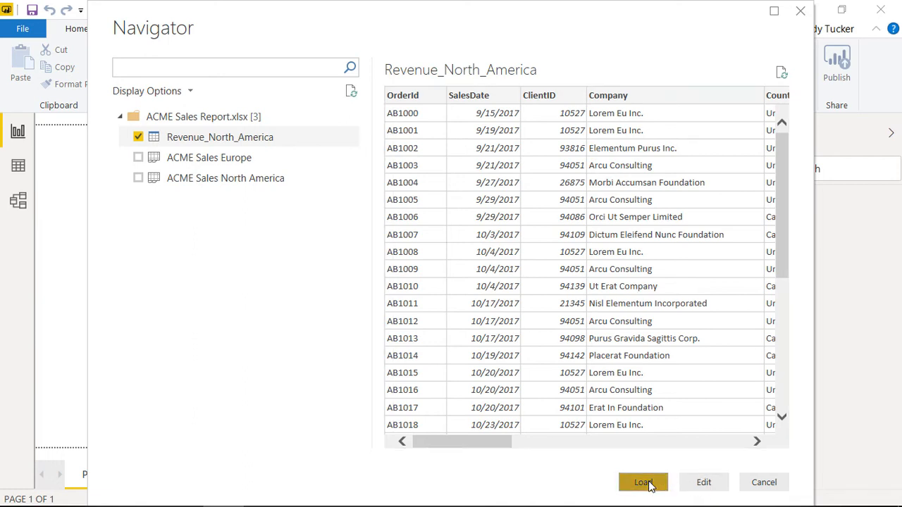
Step: Load Revenue_North_America and collapse then re-expand its field list
click(642, 482)
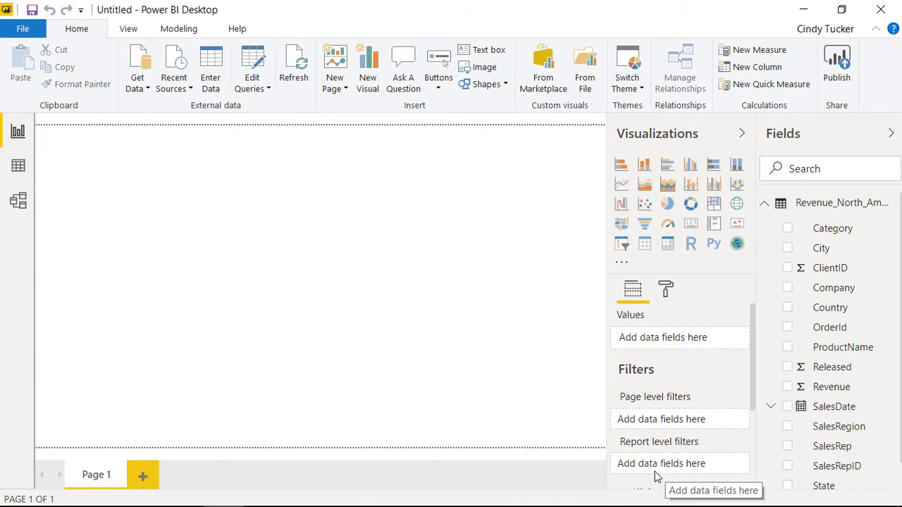
mouse_move(457, 319)
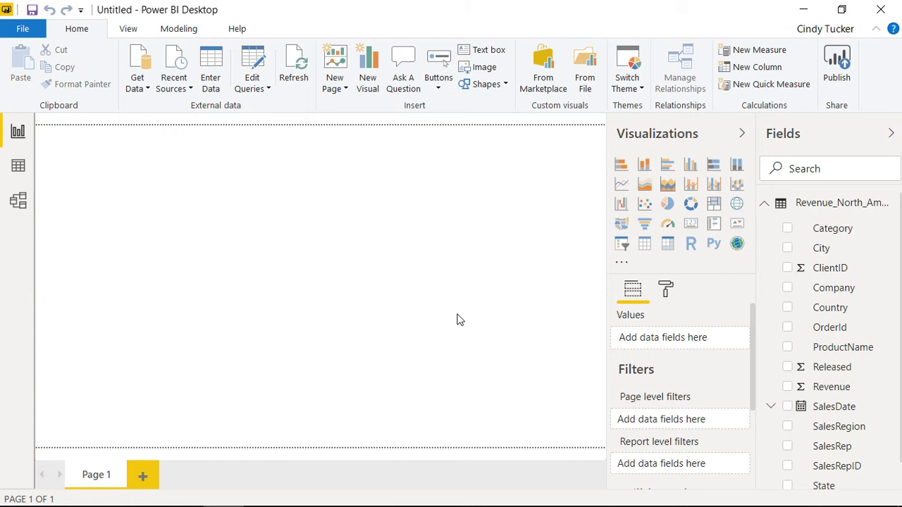
mouse_move(740, 225)
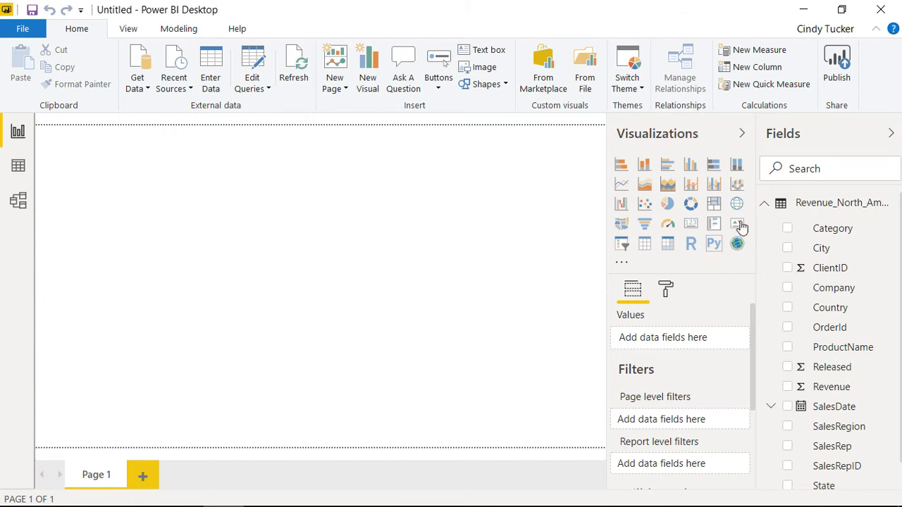
click(766, 203)
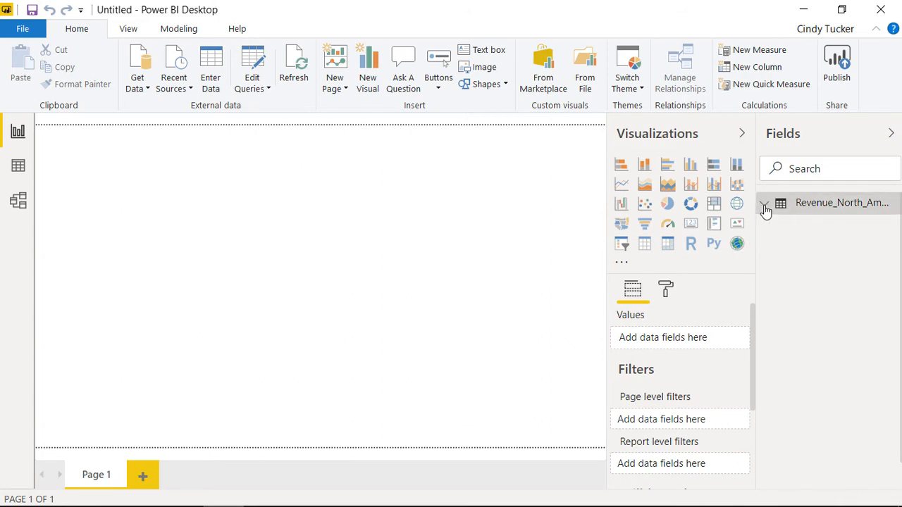
click(765, 208)
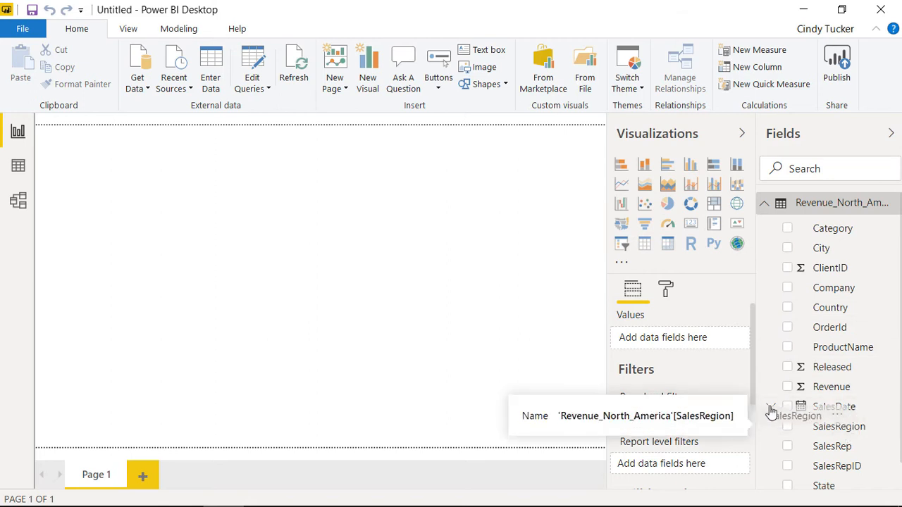
Step: Create a narrow table of Revenue by SalesRegion on Page 1
drag(838, 426, 106, 138)
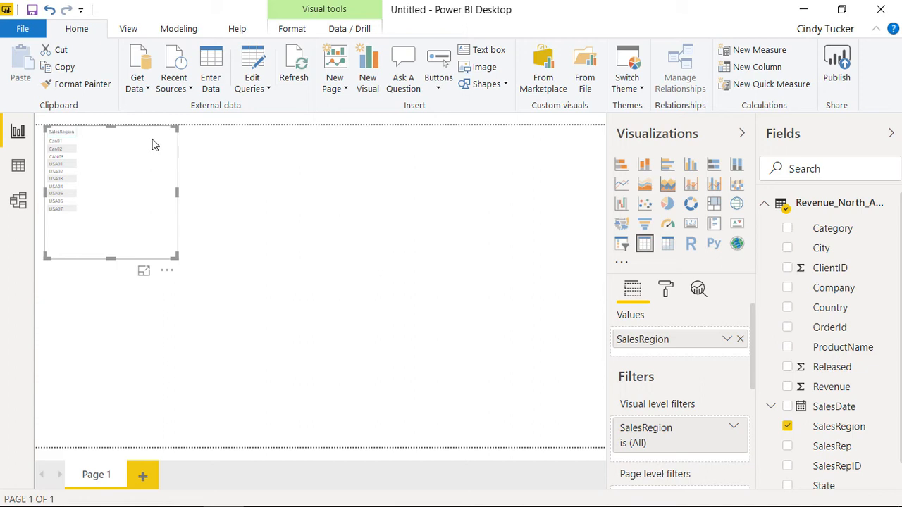
mouse_move(838, 392)
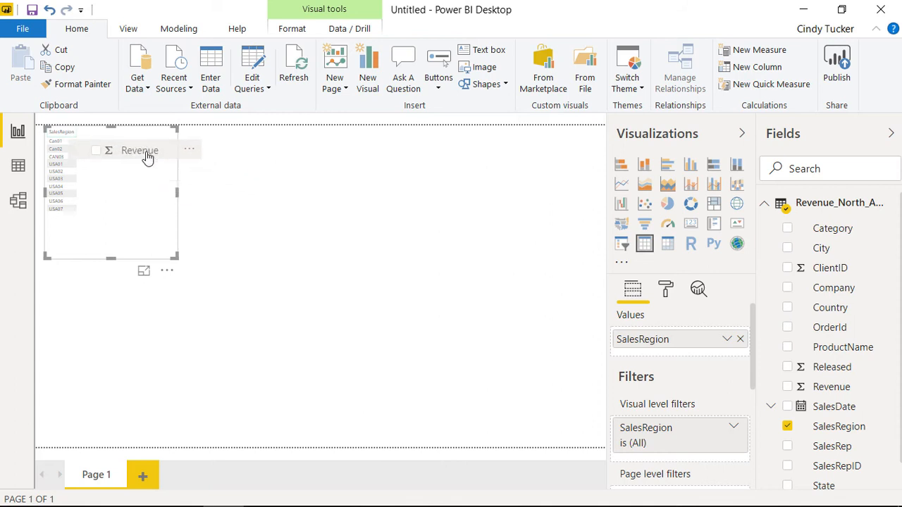
click(787, 386)
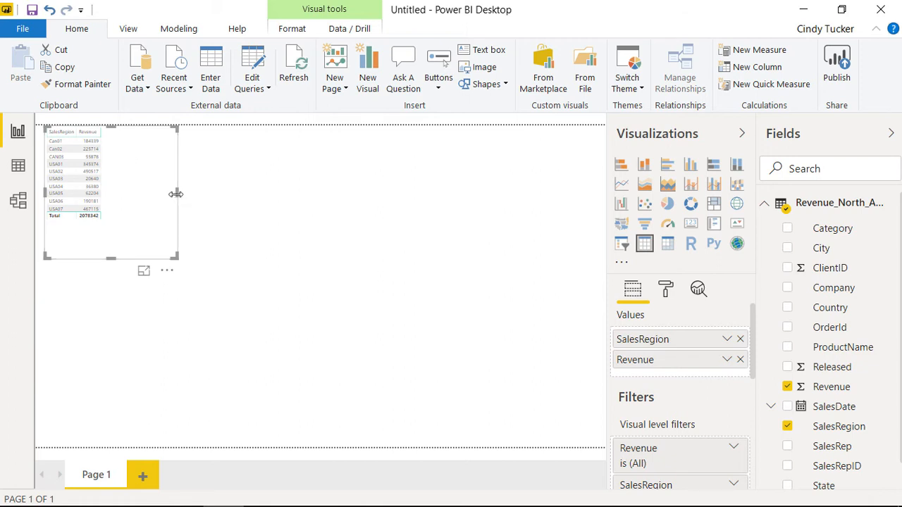
drag(175, 193, 147, 194)
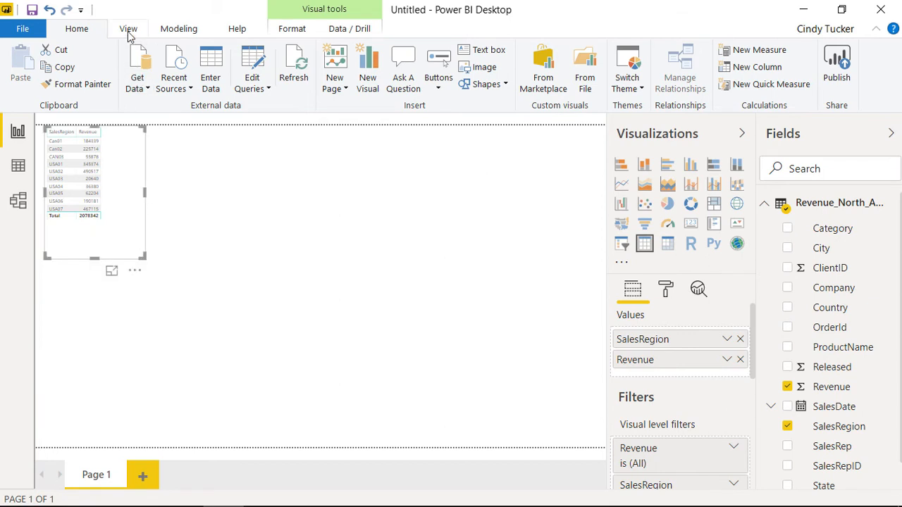
Step: Set the page view to Actual Size
click(129, 28)
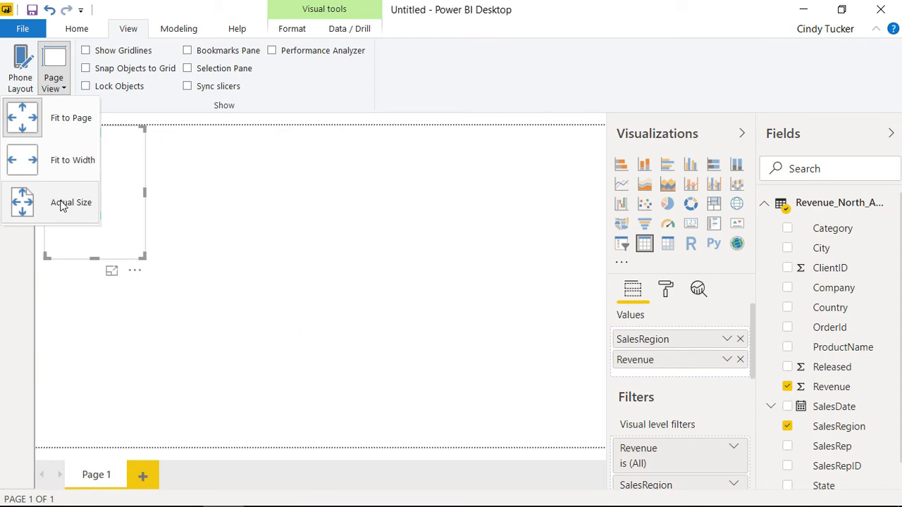
click(71, 203)
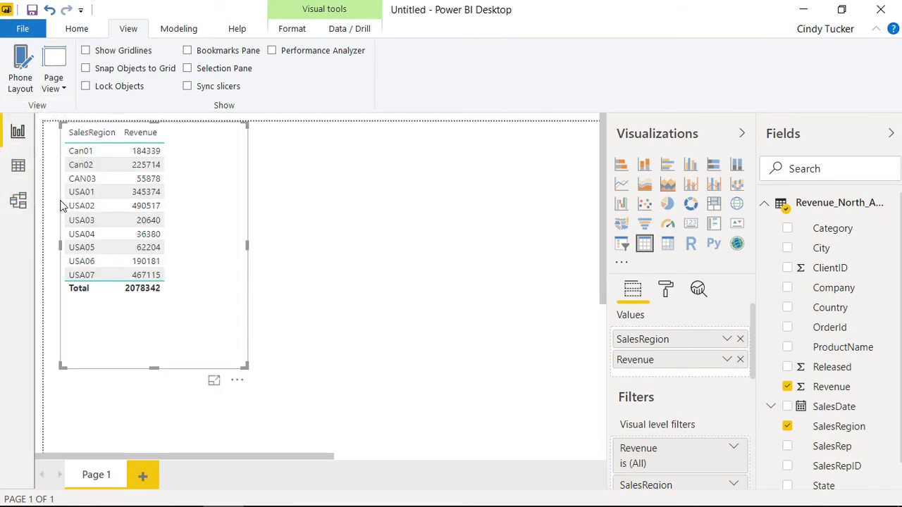
mouse_move(194, 352)
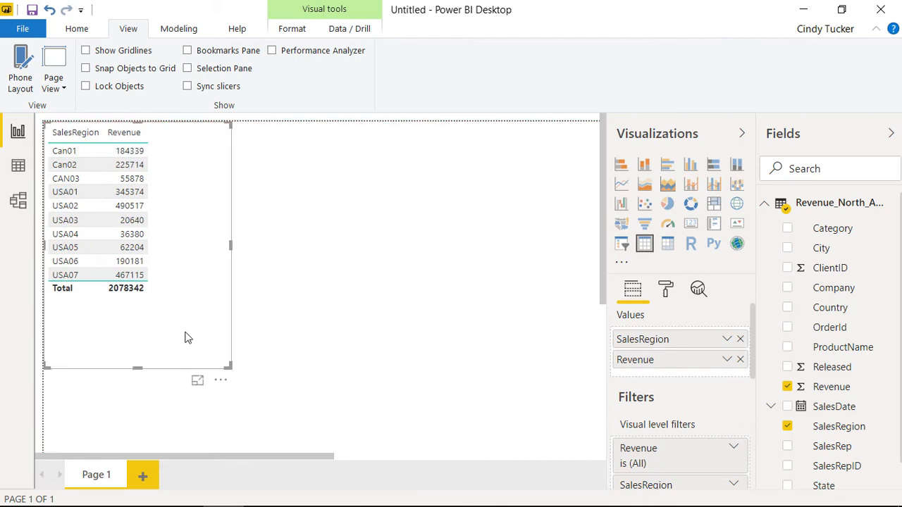
mouse_move(230, 243)
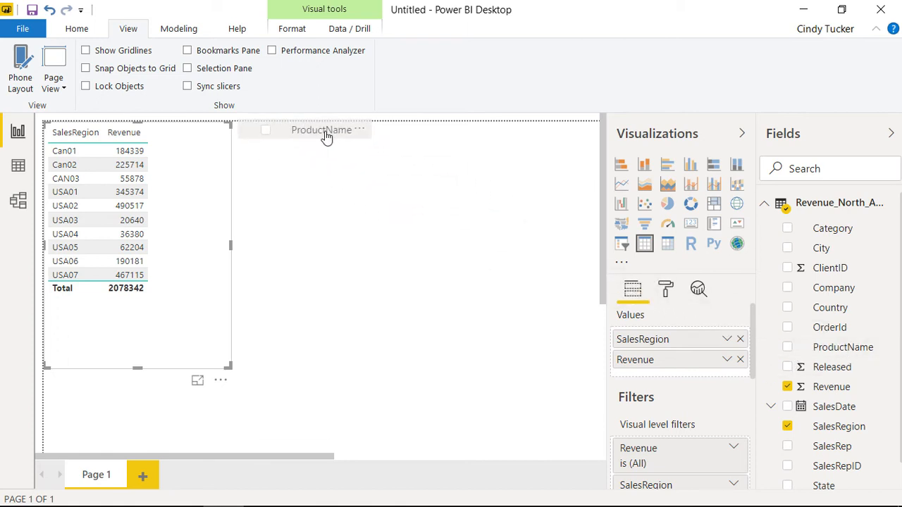
Step: Build a second table of Revenue by ProductName, totaling 2078342
click(787, 346)
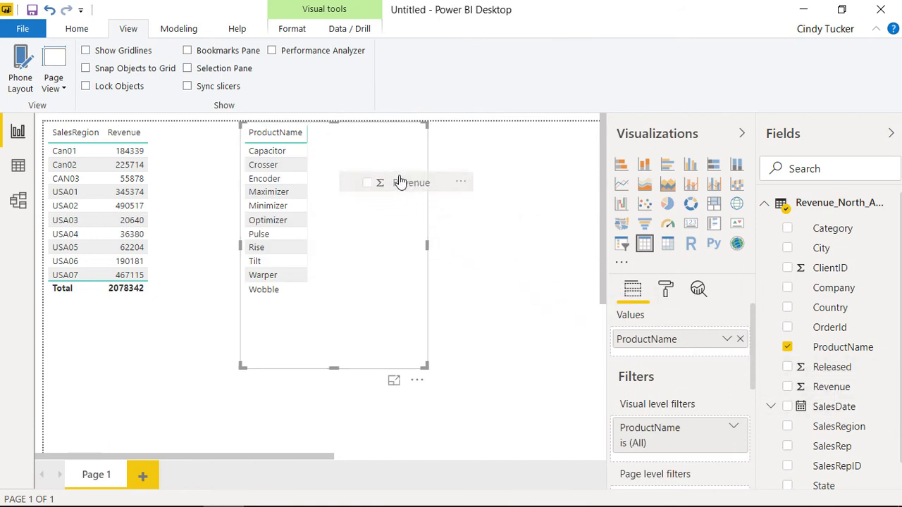
click(787, 386)
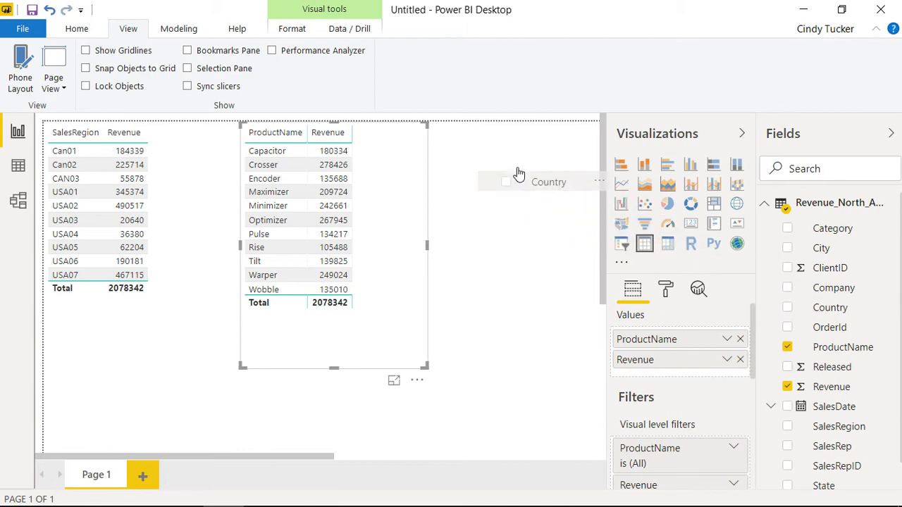
Step: Add a Country table showing Revenue for Canada and United States
drag(548, 181, 499, 135)
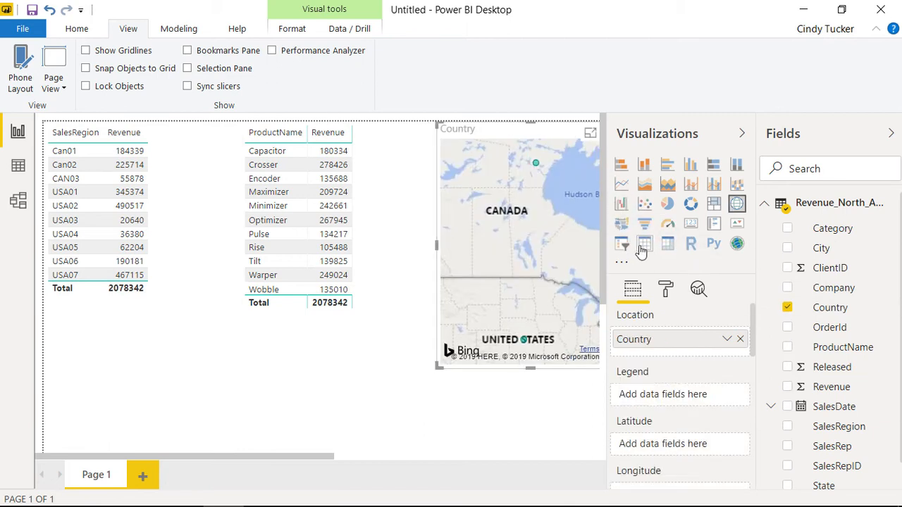
click(643, 245)
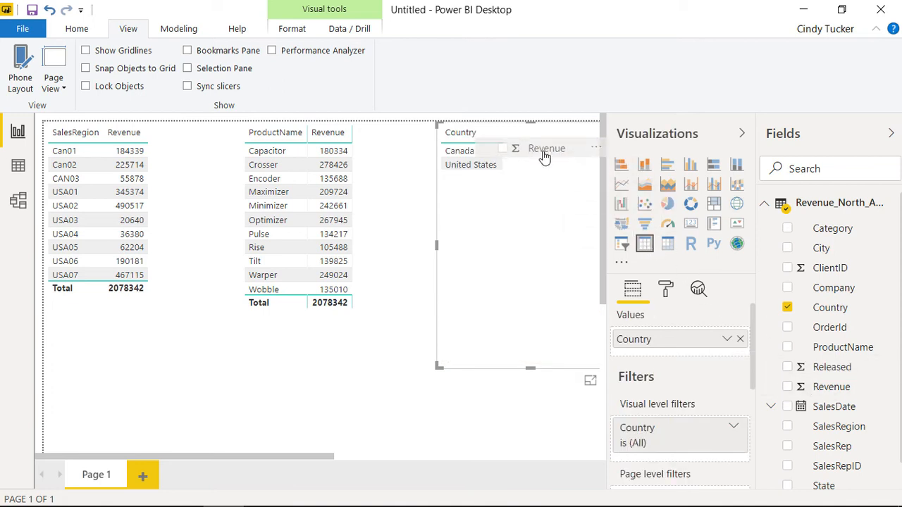
click(787, 386)
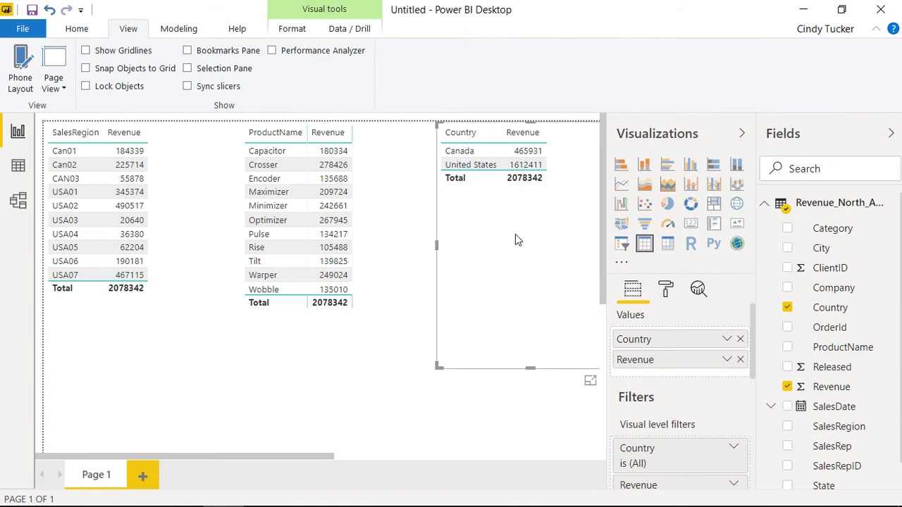
mouse_move(549, 376)
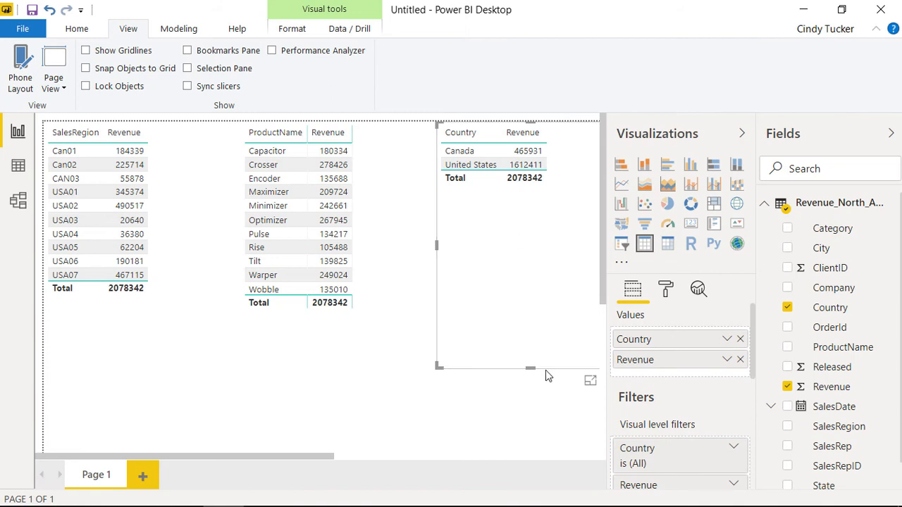
Step: Sort the region, product and country tables by Revenue descending
click(75, 133)
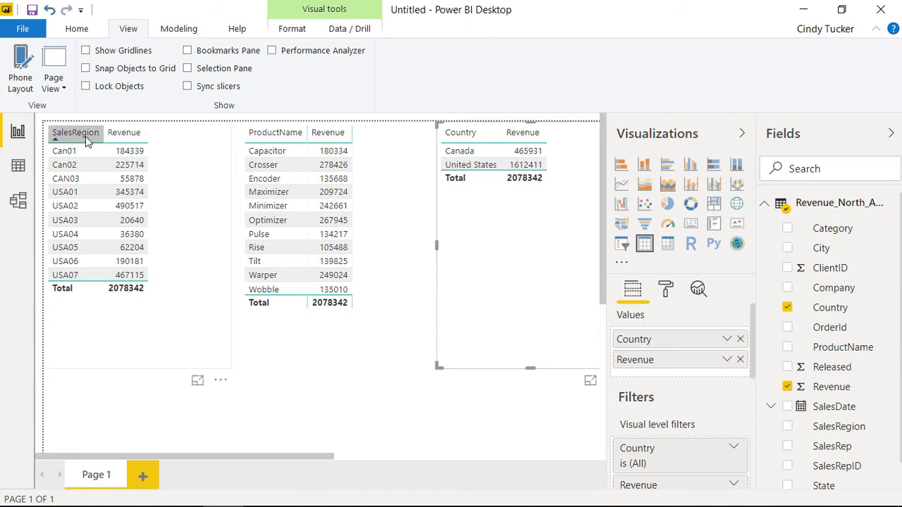
mouse_move(124, 133)
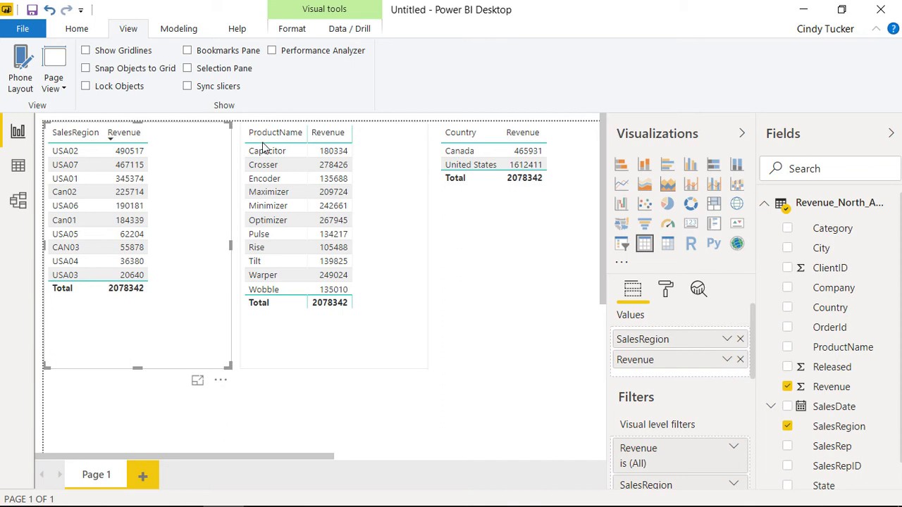
click(328, 132)
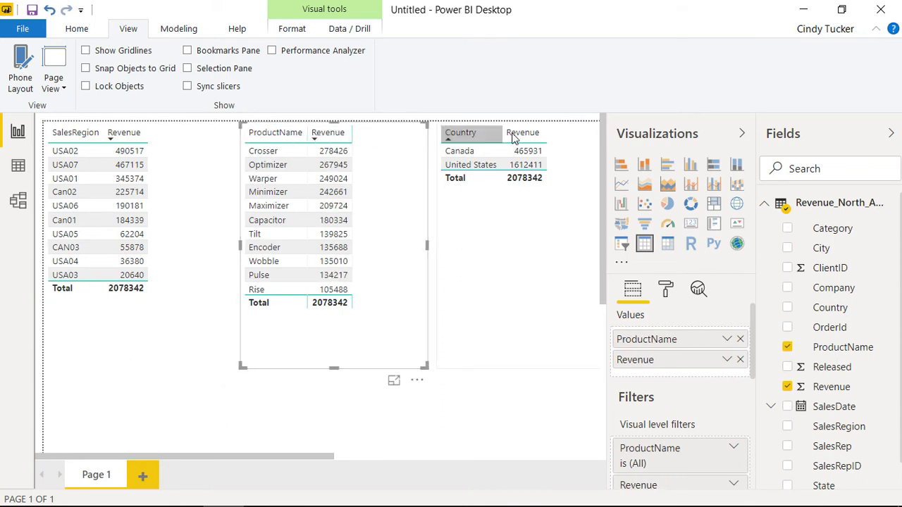
click(523, 132)
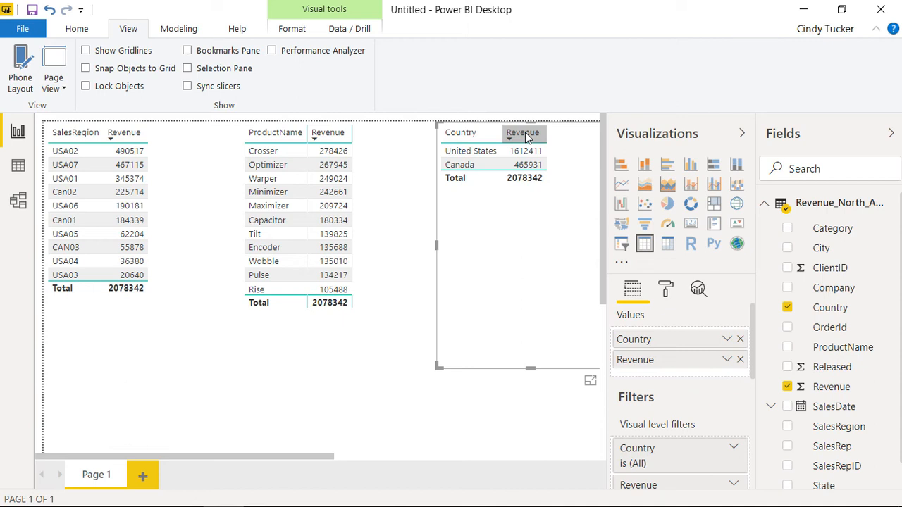
mouse_move(832, 386)
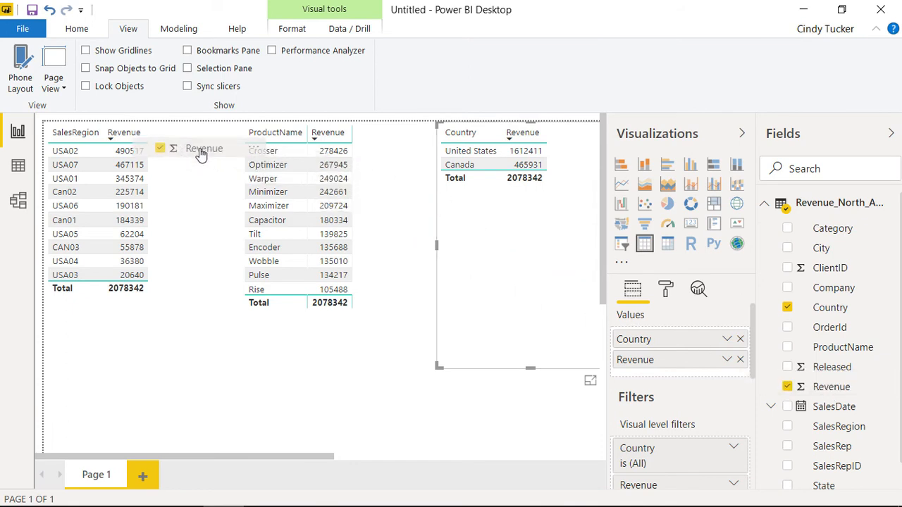
Step: Add a second Revenue column to the region table shown as Percent of grand total
click(787, 426)
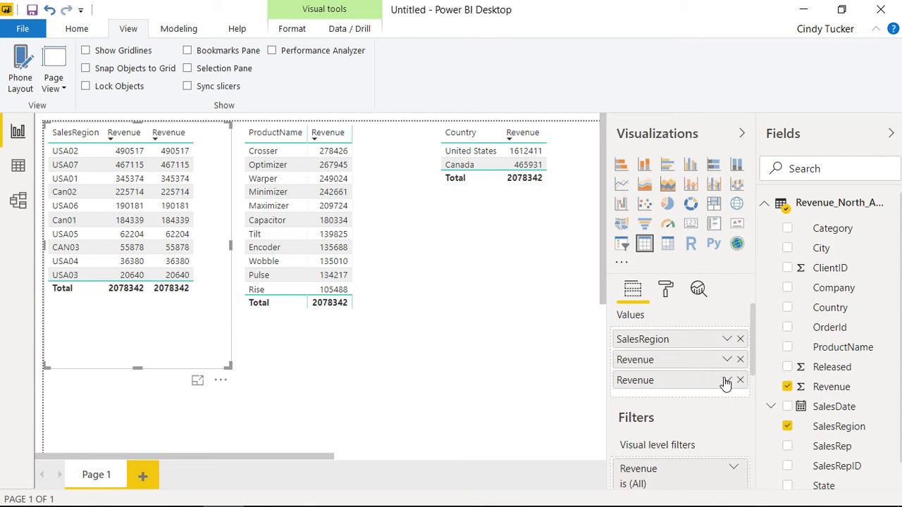
click(726, 380)
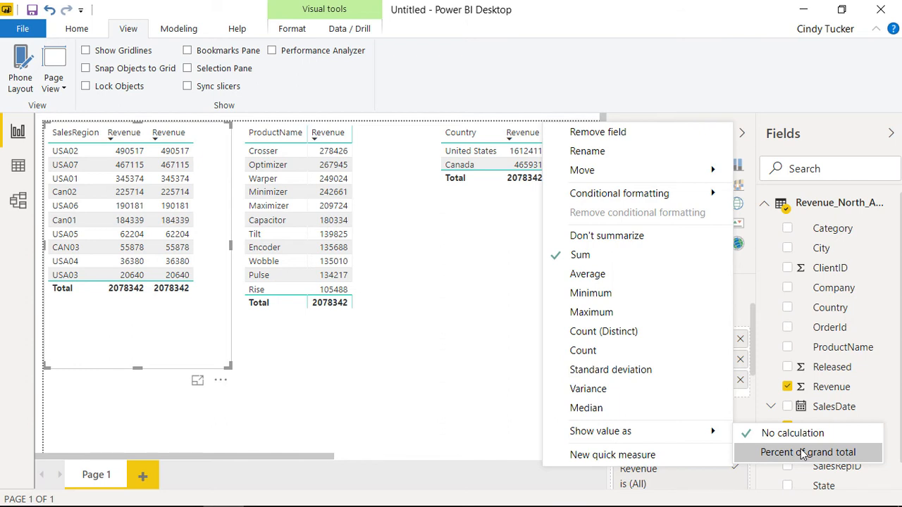
click(808, 453)
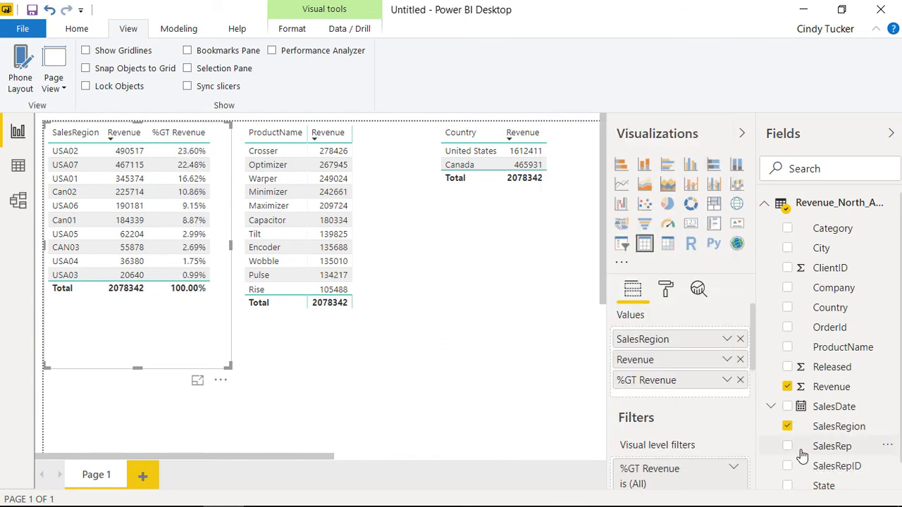
mouse_move(831, 386)
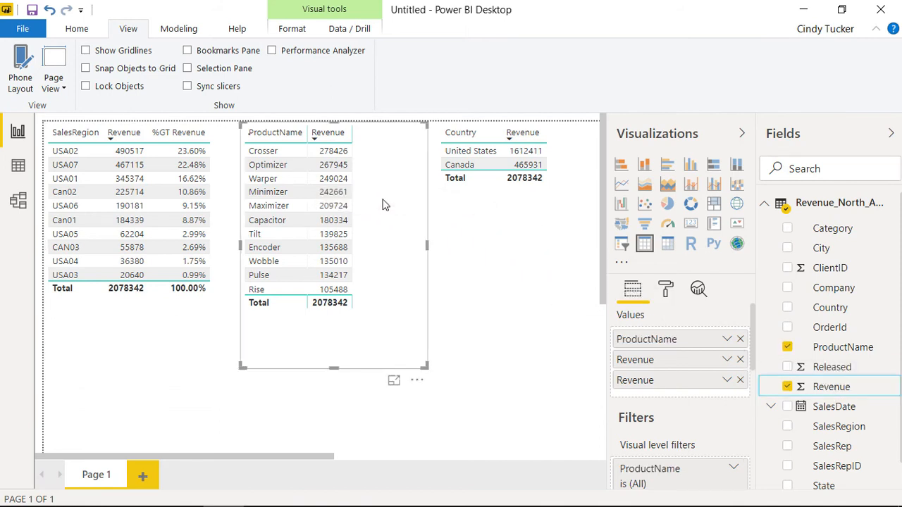
Step: Add second Revenue columns shown as percent of grand total to the product and country tables
click(831, 386)
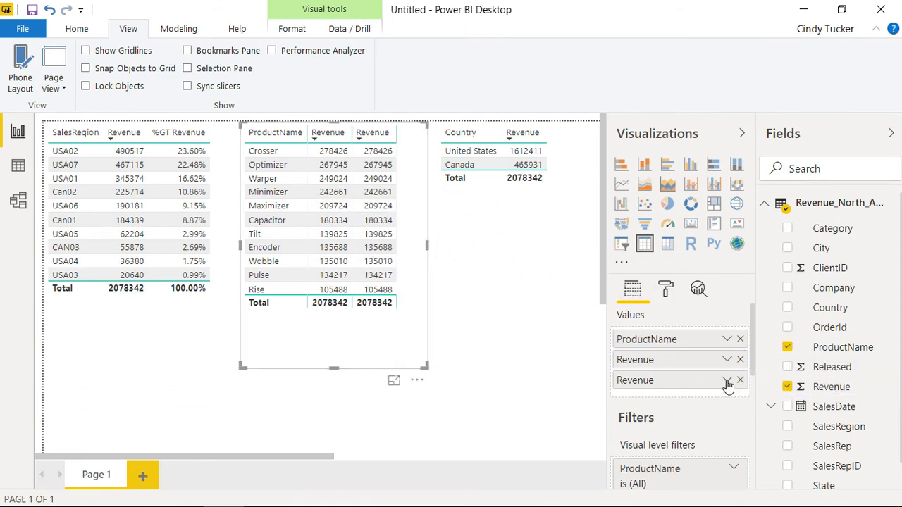
click(728, 380)
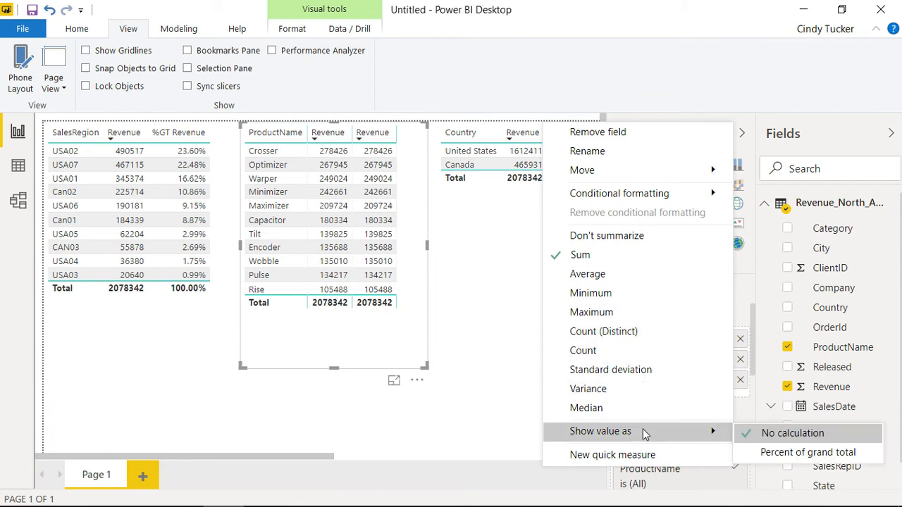
click(808, 453)
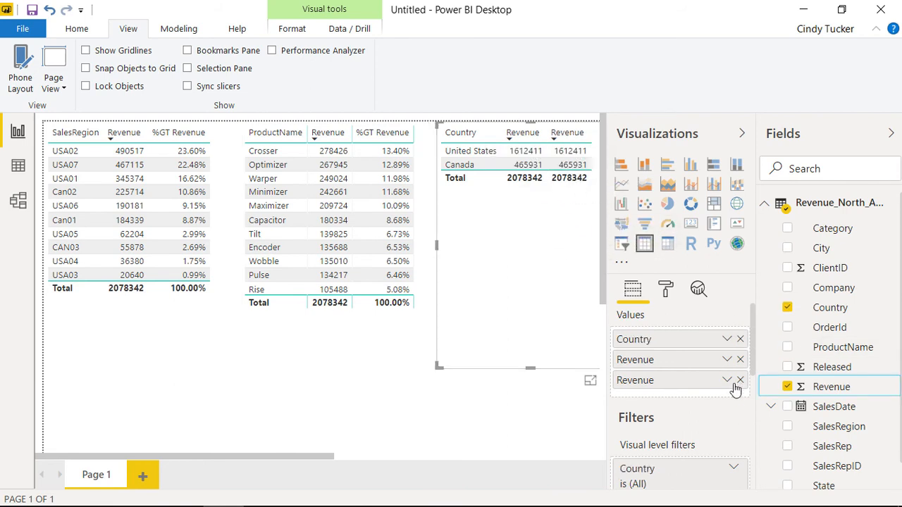
click(726, 380)
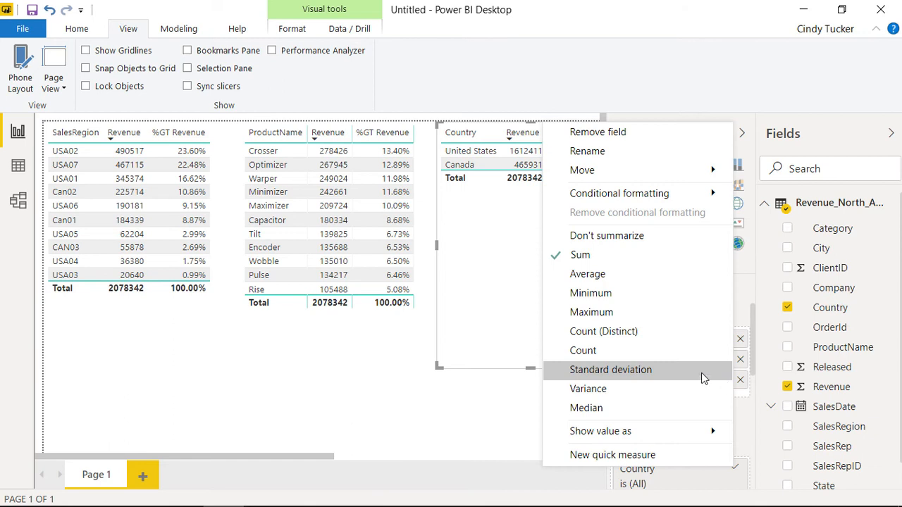
click(600, 430)
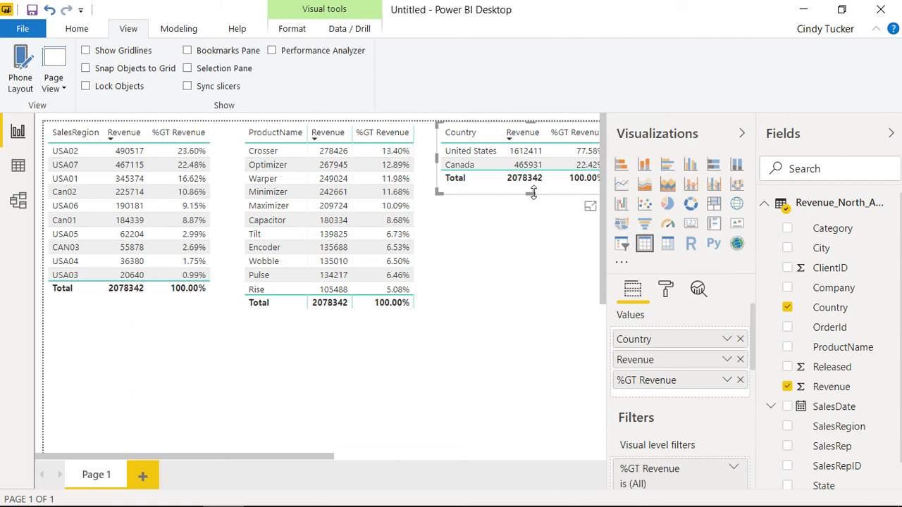
mouse_move(510, 255)
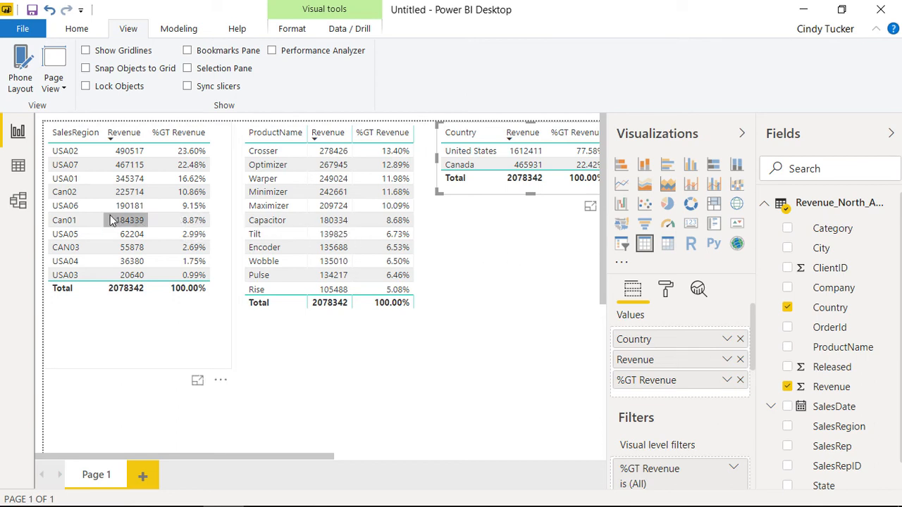
mouse_move(163, 219)
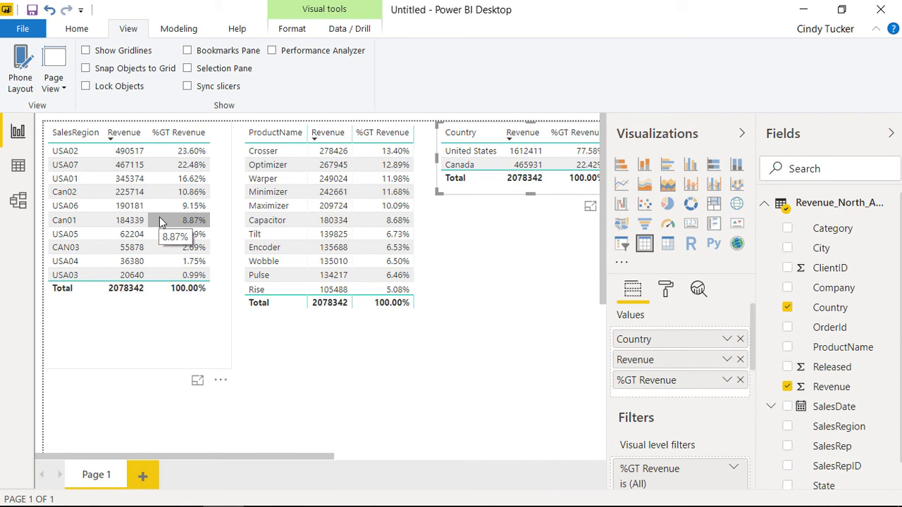
mouse_move(454, 169)
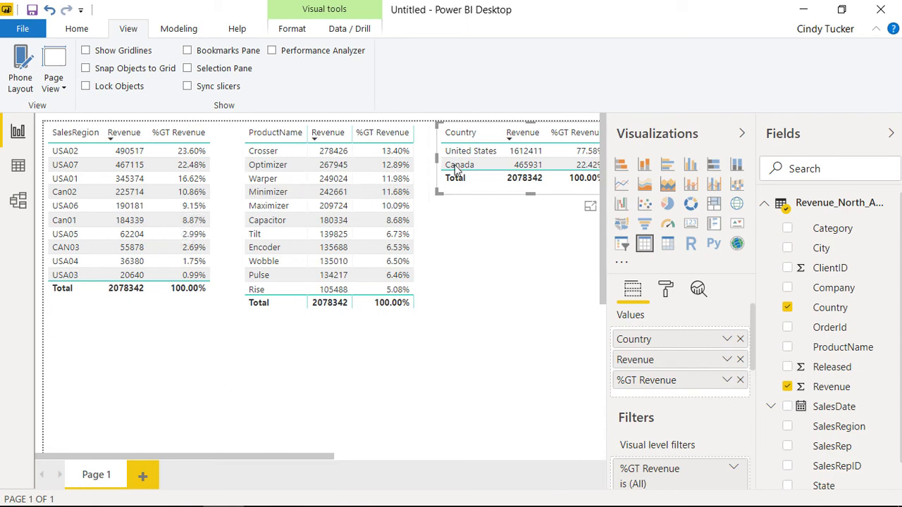
click(459, 165)
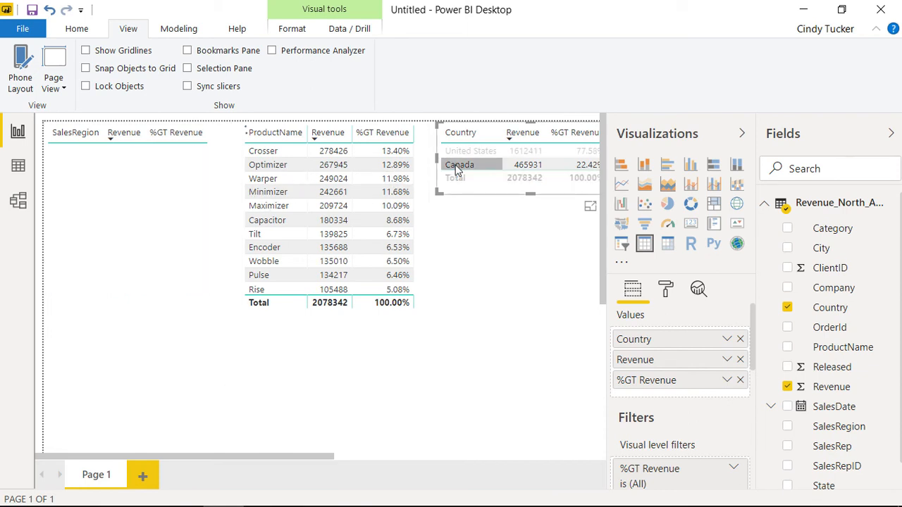
click(459, 164)
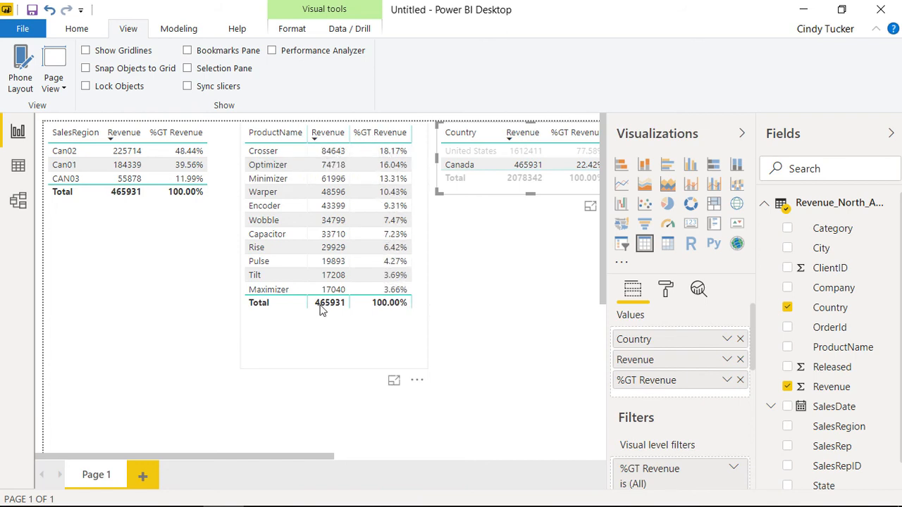
click(458, 164)
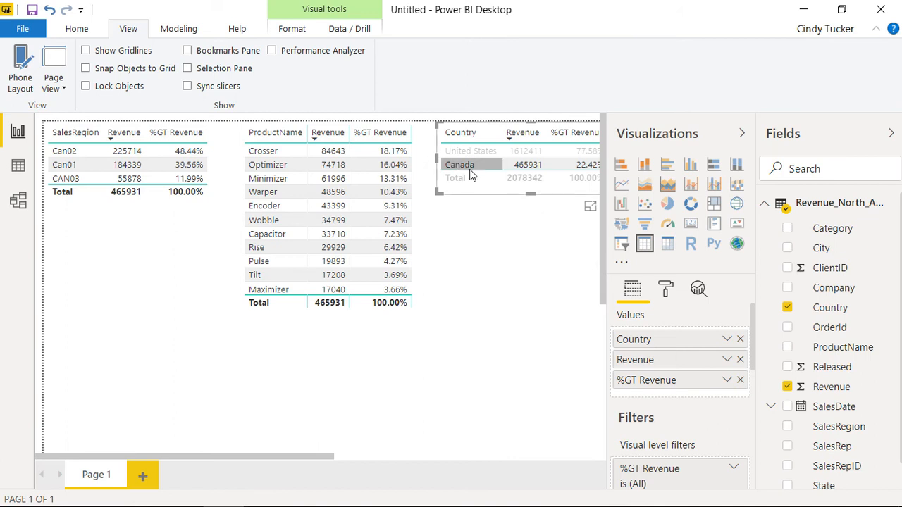
click(459, 165)
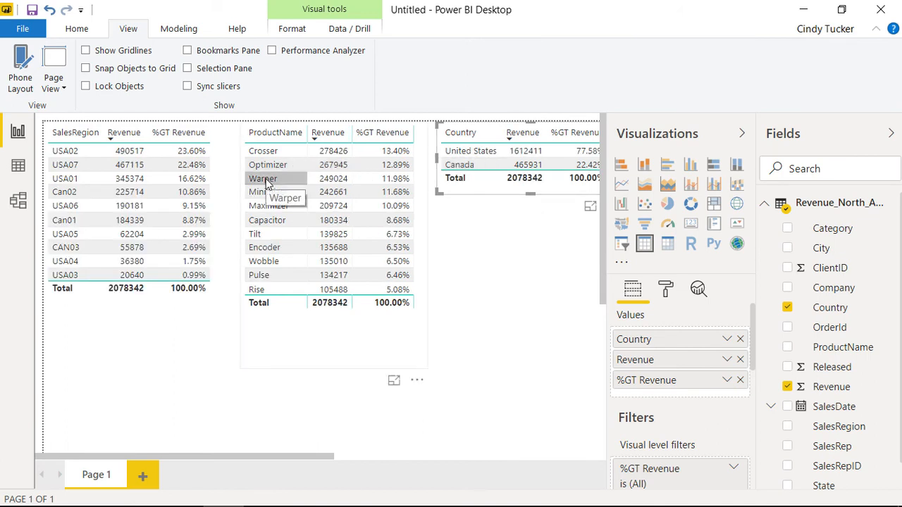
click(263, 178)
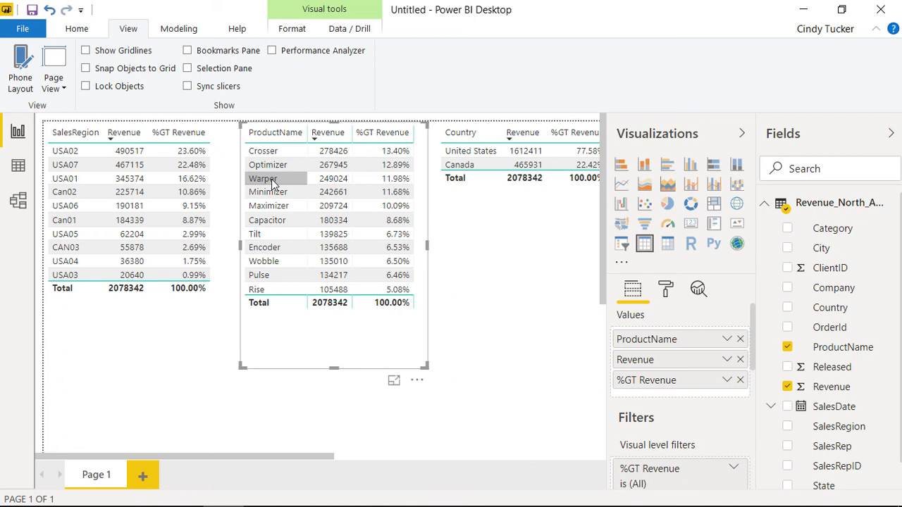
Step: Cross-filter the tables by Warper, then Maximizer (totals 209724), then deselect Maximizer
click(263, 178)
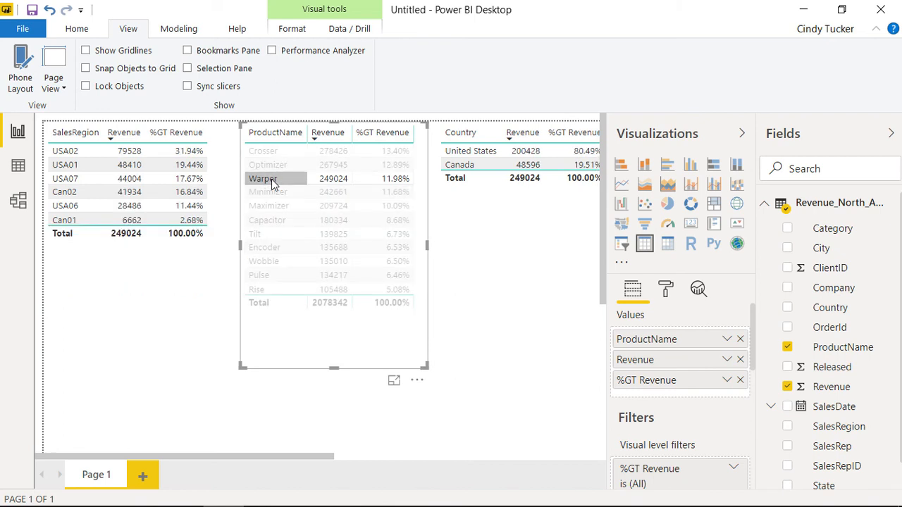
mouse_move(254, 185)
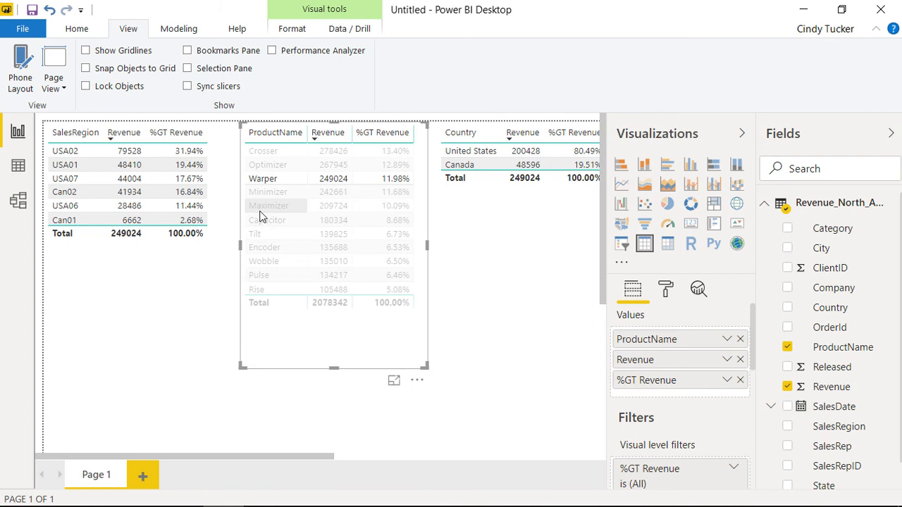
click(268, 205)
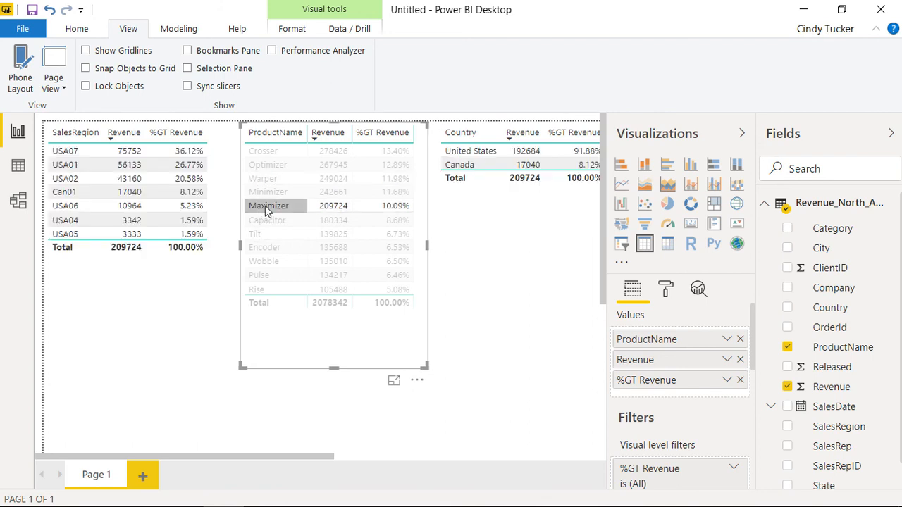
click(268, 205)
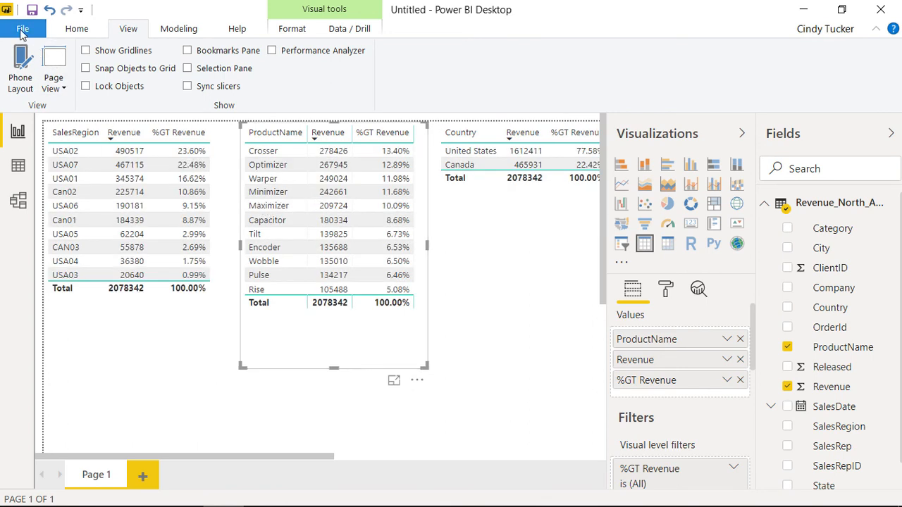
Step: Save the report as 'ACME Sales Report' in the Power BI folder, then deselect the table
click(22, 28)
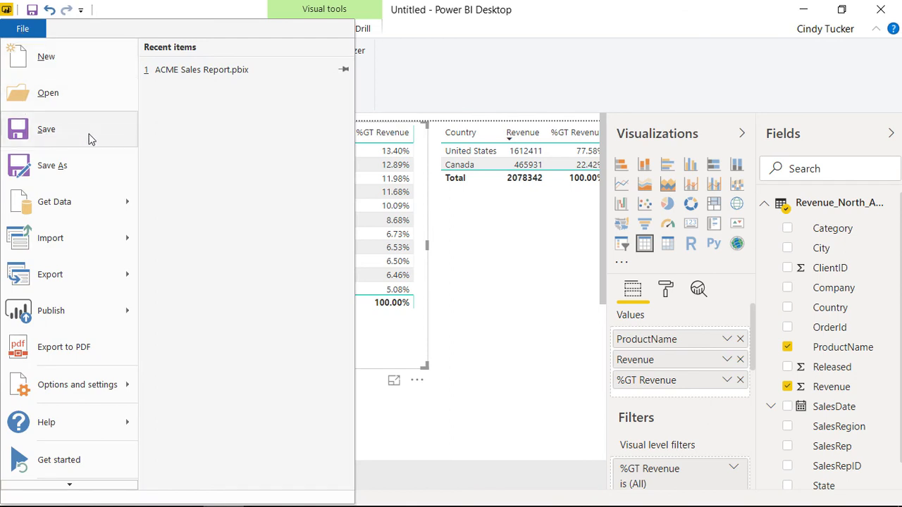
click(53, 165)
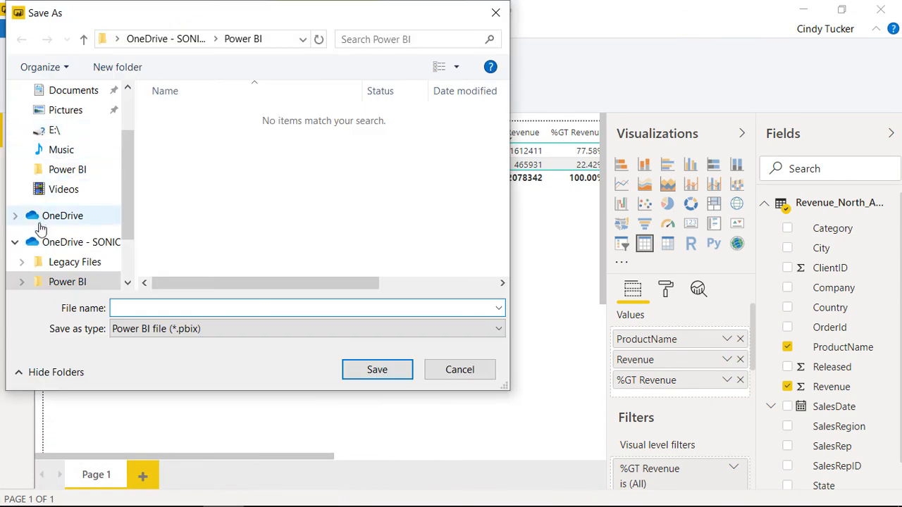
mouse_move(70, 246)
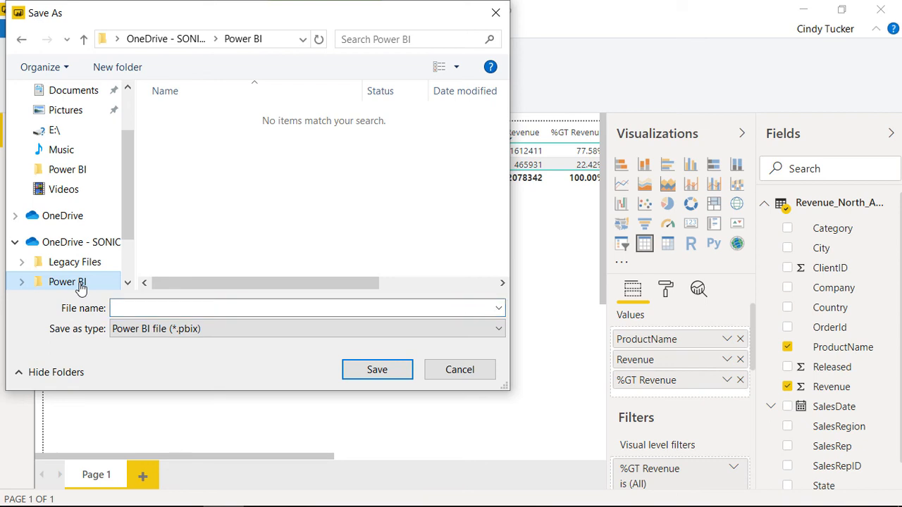
click(307, 308)
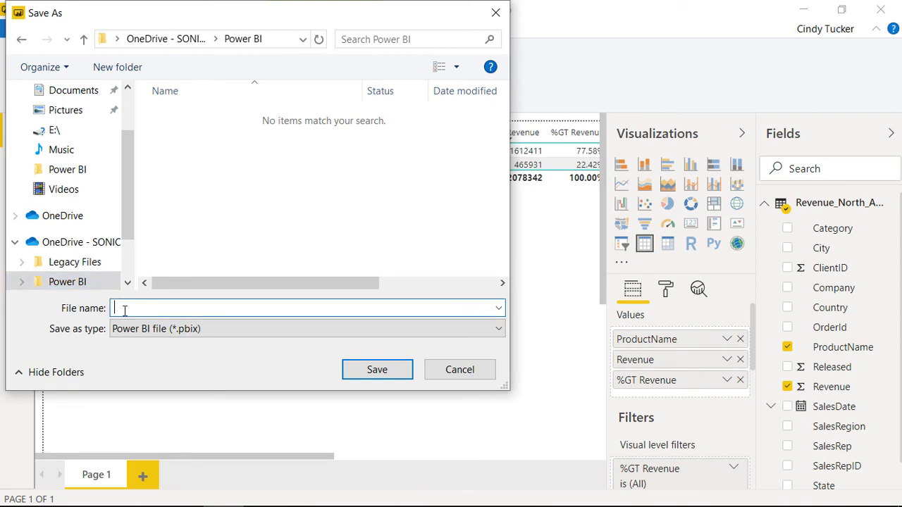
text(A)
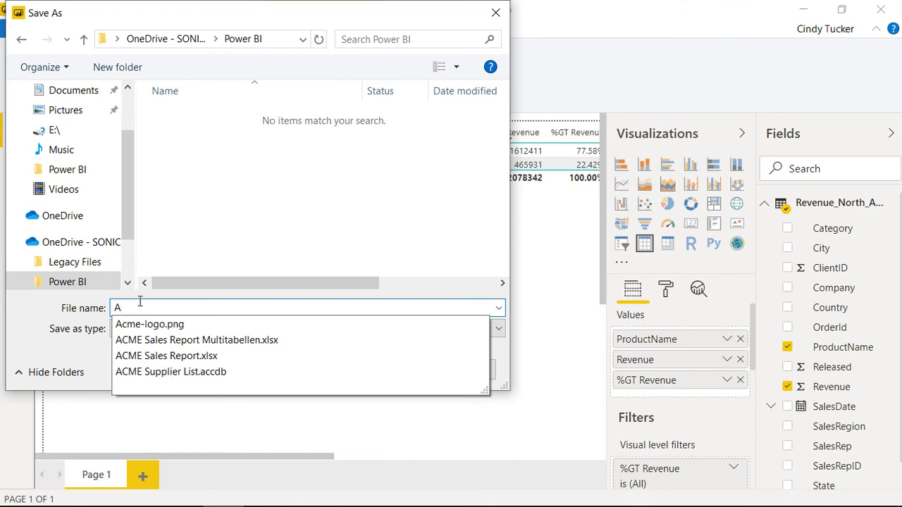
text(CME Sales Report)
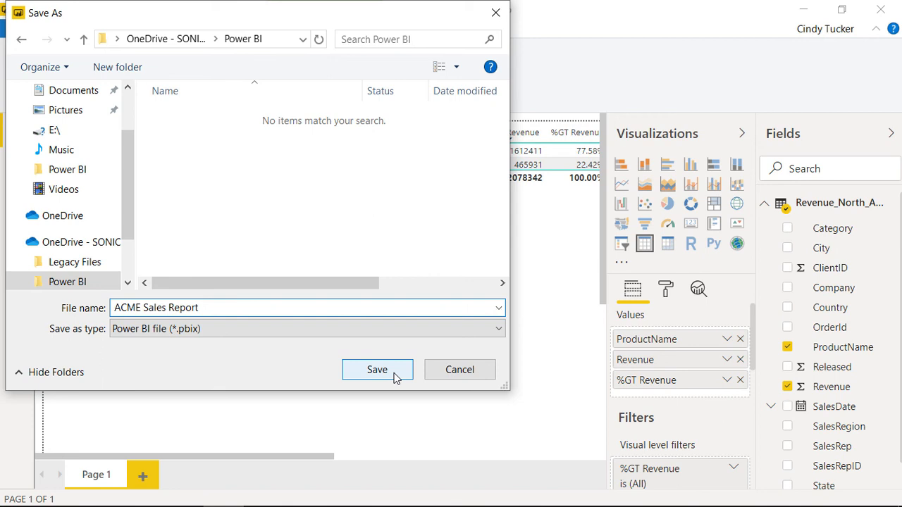
click(377, 369)
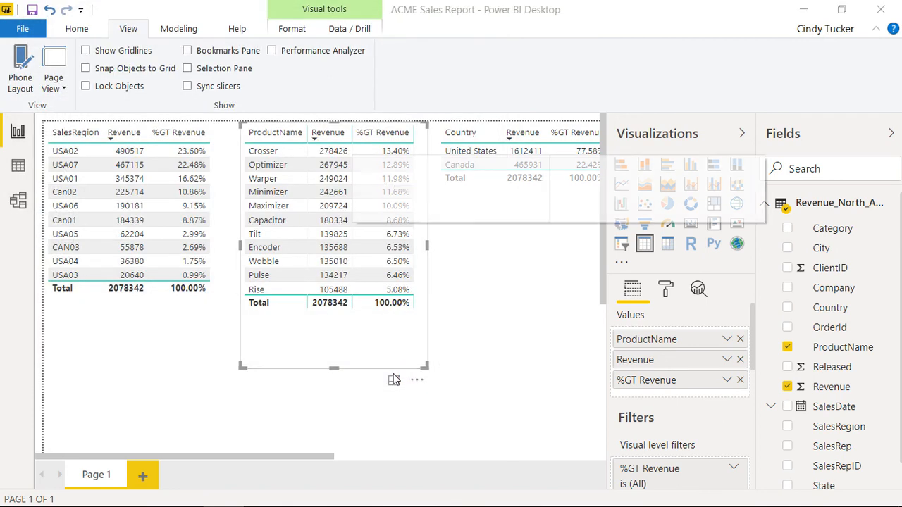
mouse_move(358, 254)
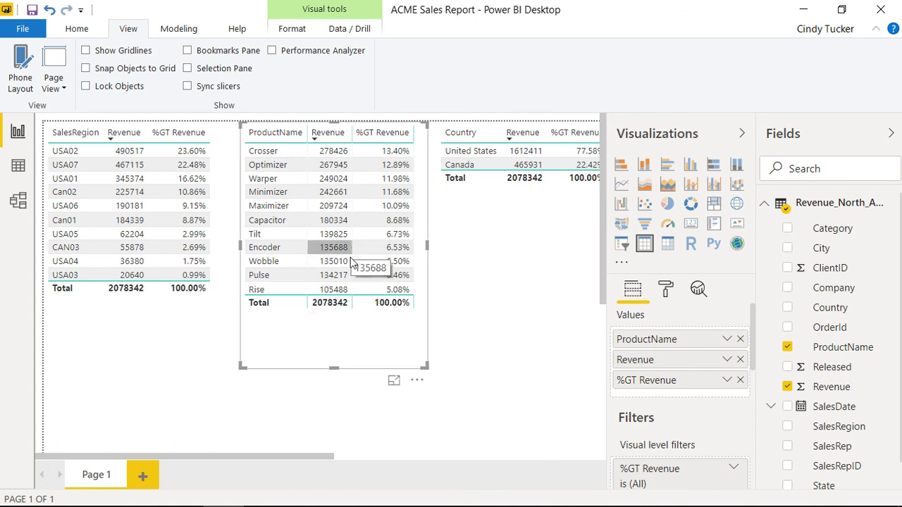
click(500, 333)
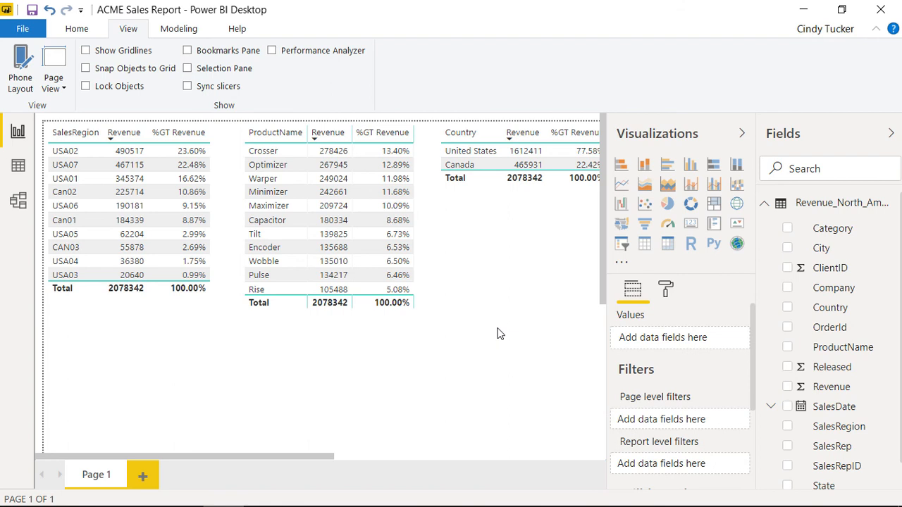
mouse_move(451, 390)
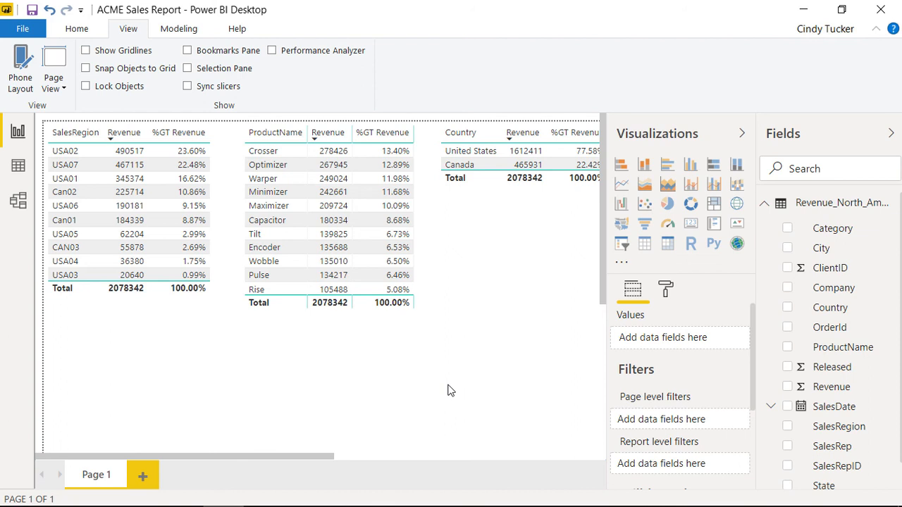
mouse_move(691, 244)
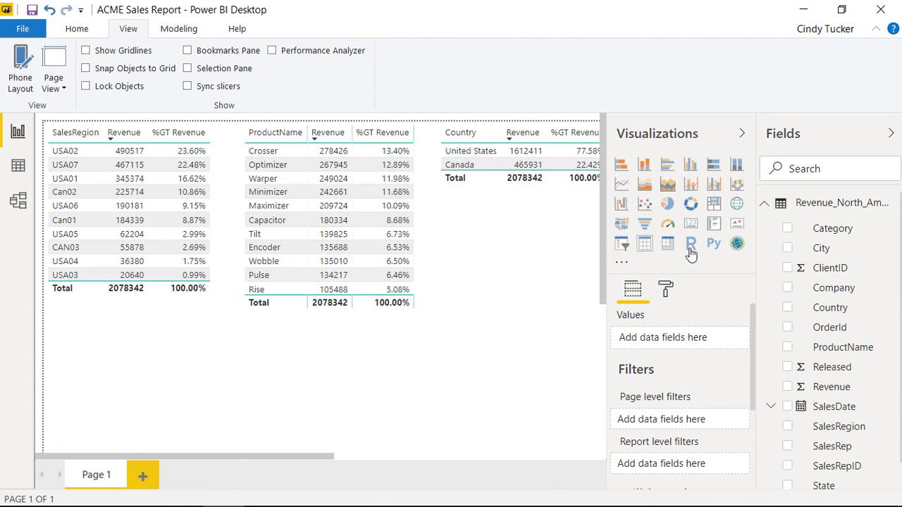
mouse_move(804, 291)
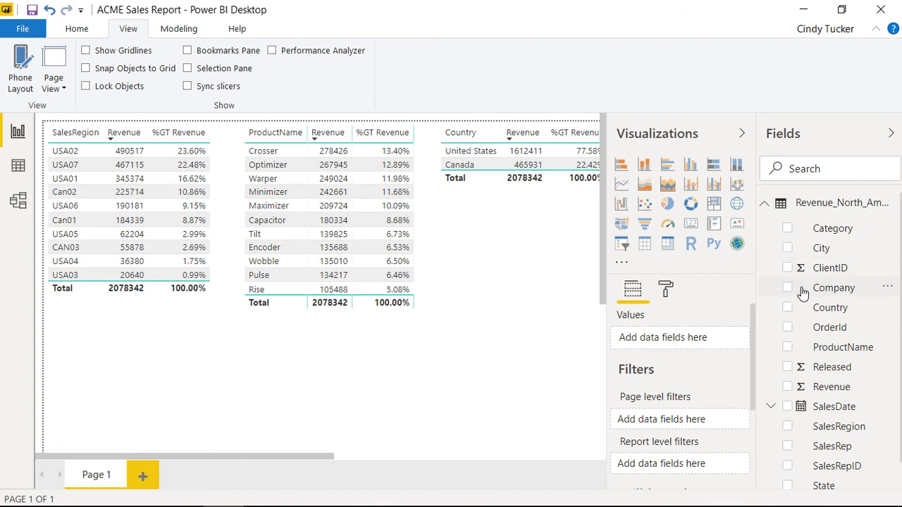
mouse_move(690, 243)
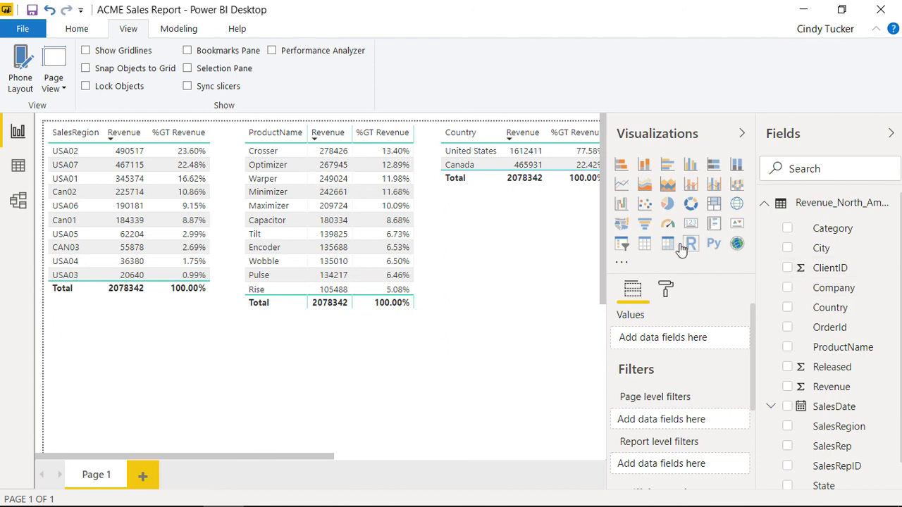
mouse_move(520, 250)
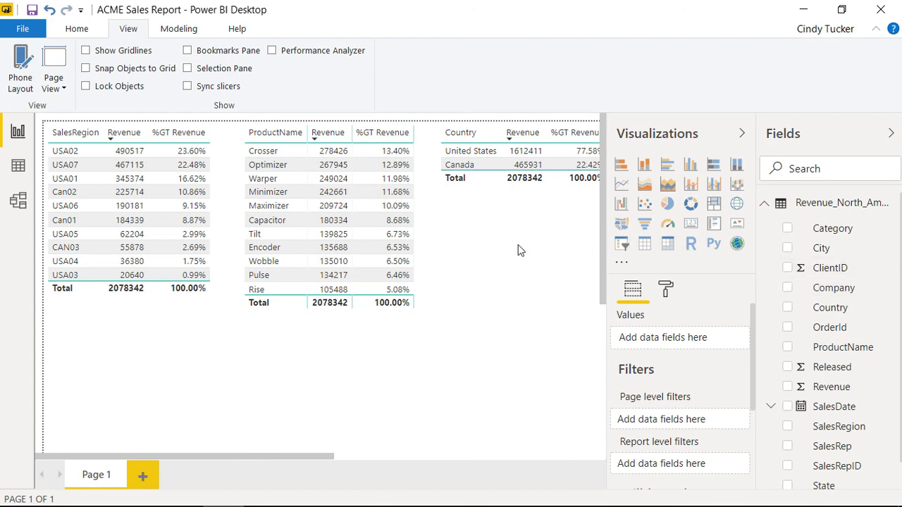
mouse_move(528, 252)
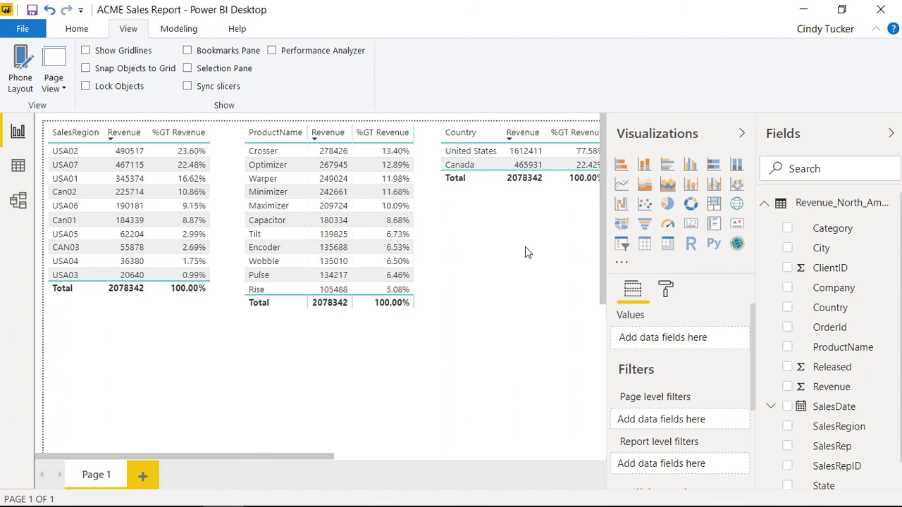
mouse_move(553, 255)
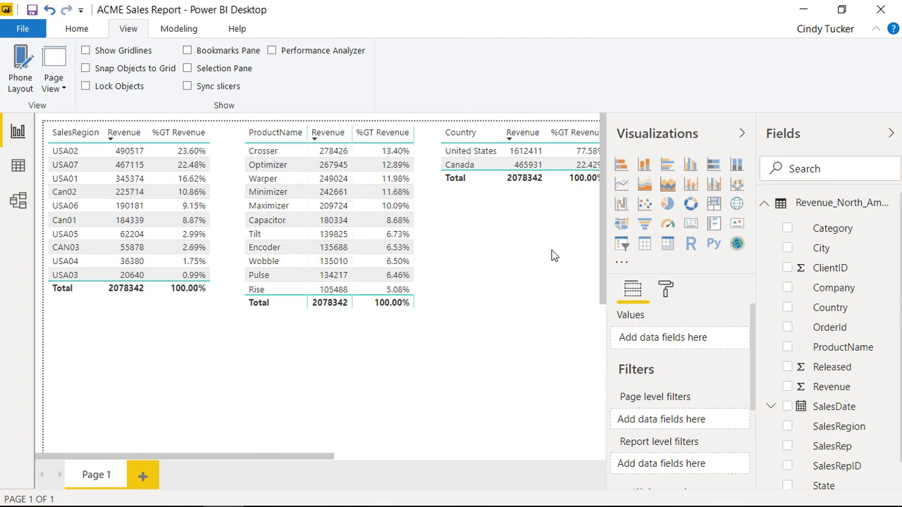
mouse_move(690, 213)
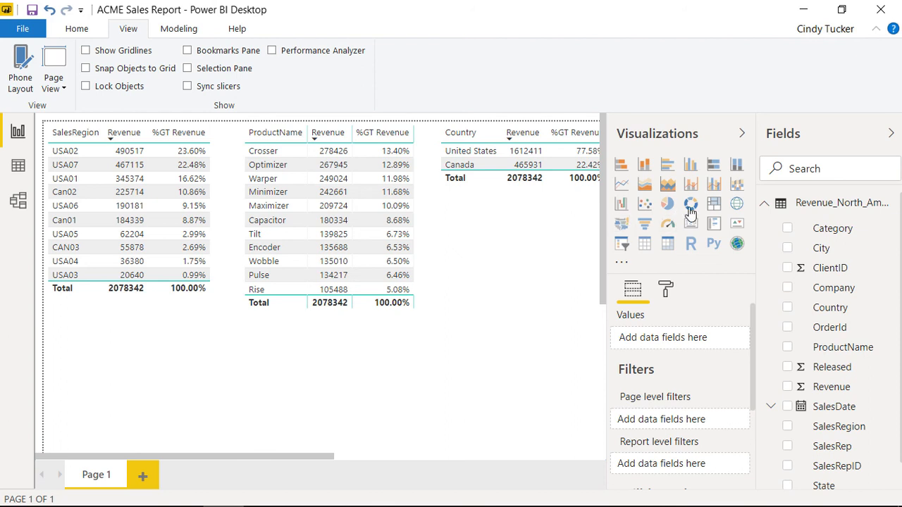
mouse_move(690, 204)
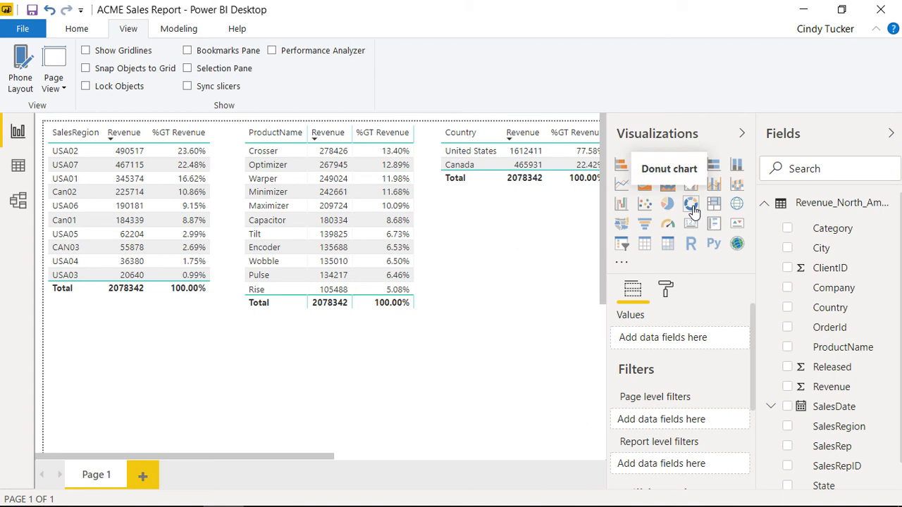
Step: Add an empty donut chart beneath the Country table and shorten its height
click(691, 204)
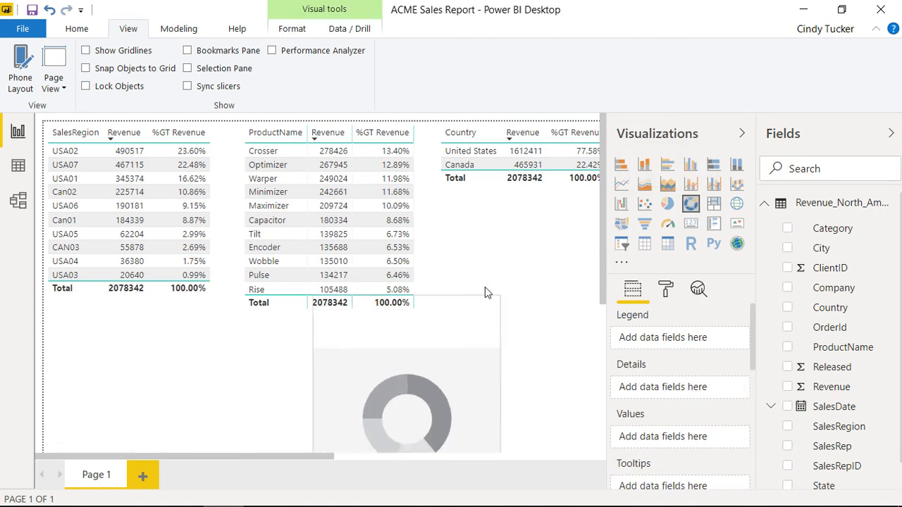
drag(407, 409, 521, 310)
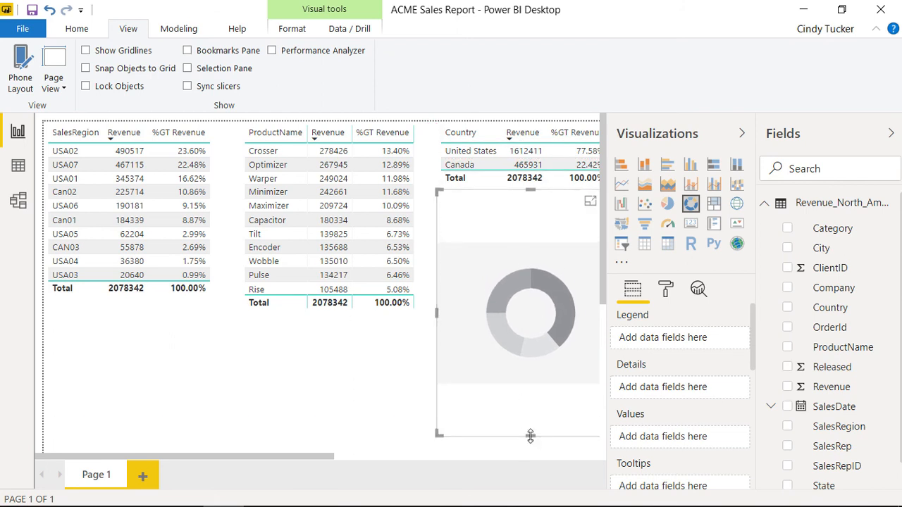
drag(530, 435, 530, 324)
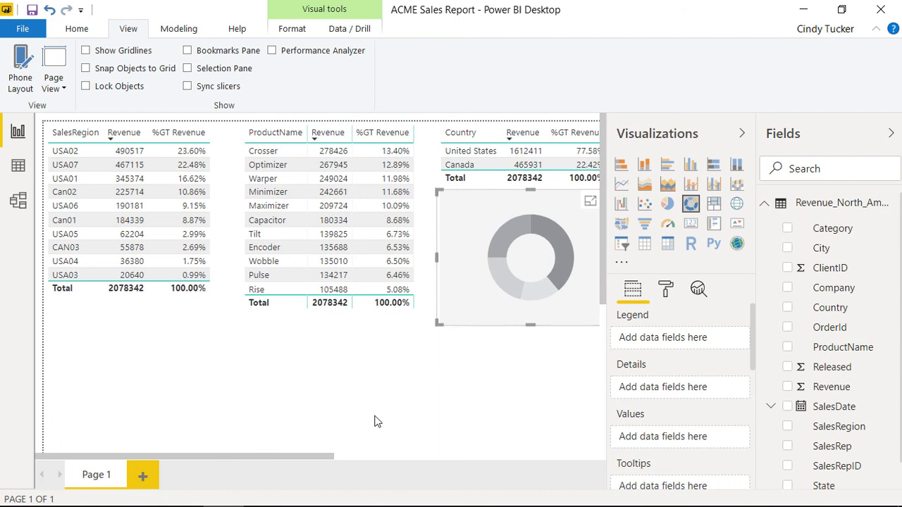
scroll(right, 3)
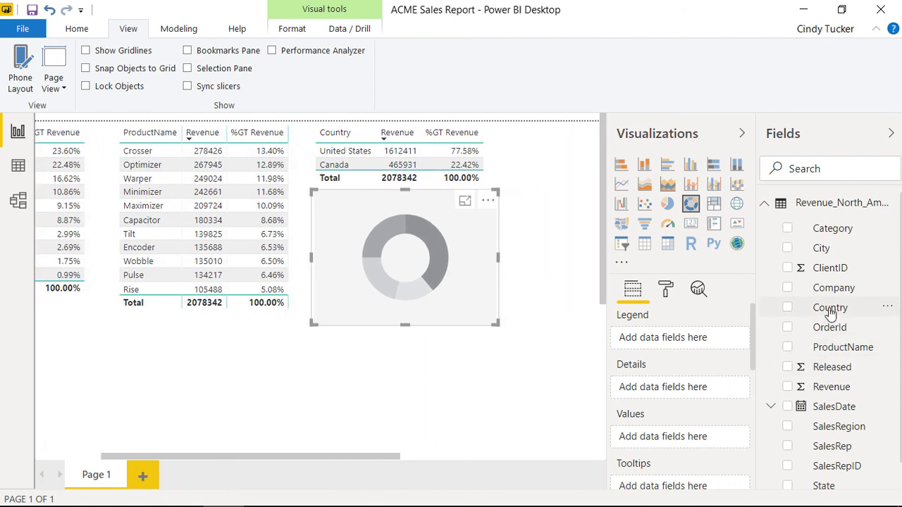
Step: Give the donut chart Country and Revenue fields, then select Canada to filter the tables to 465931
click(787, 307)
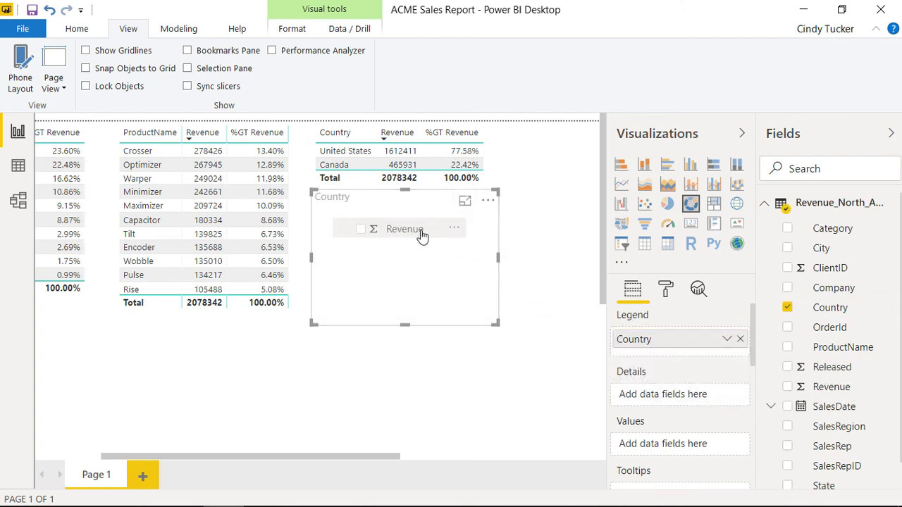
click(787, 386)
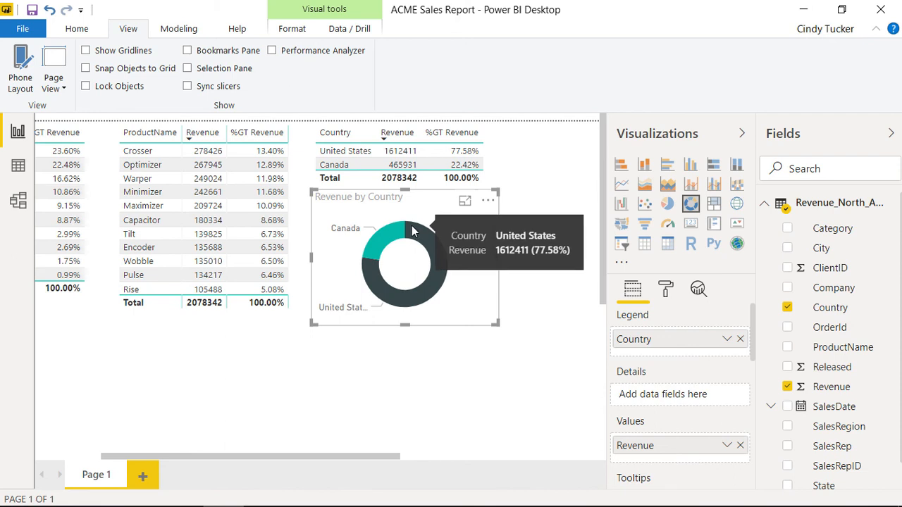
mouse_move(386, 236)
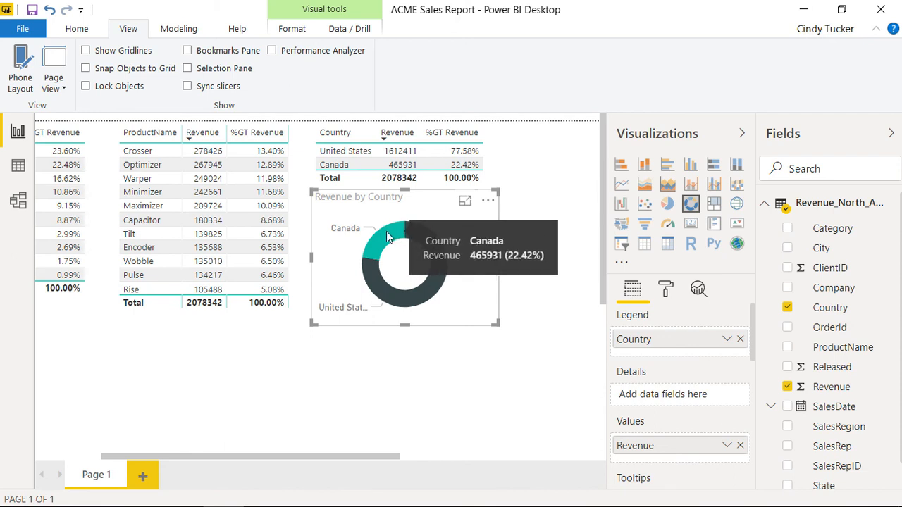
click(387, 240)
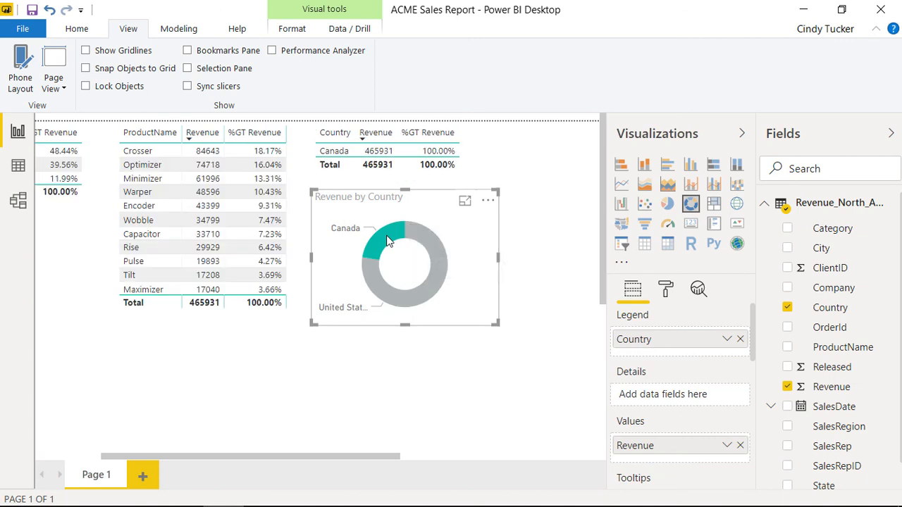